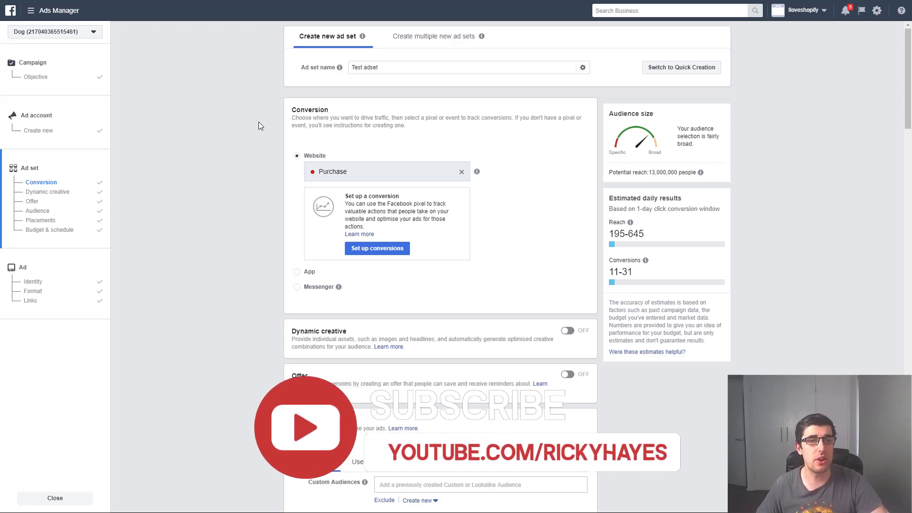
- Scroll past Budget & schedule and continue from the ad set to the ad-level setup
{"action": "scroll", "scroll_direction": "down", "scroll_amount": 3}
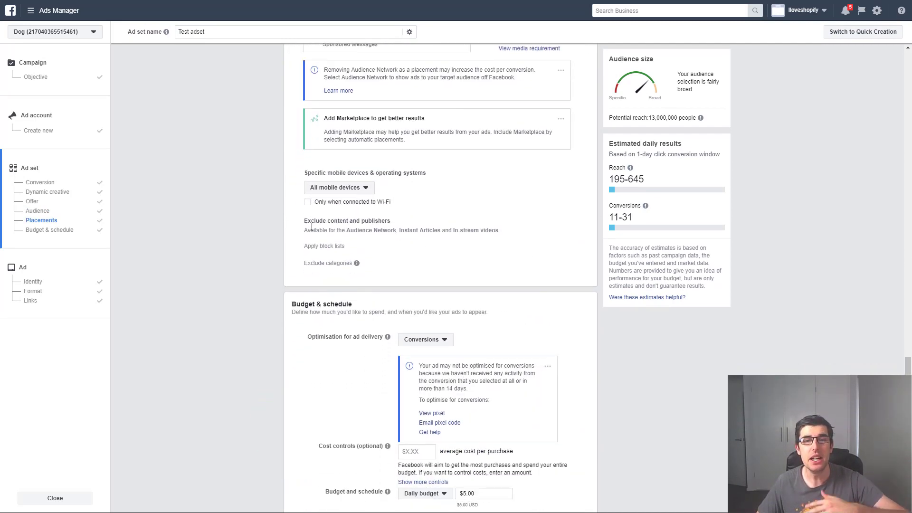
{"action": "scroll", "scroll_direction": "down", "scroll_amount": 3}
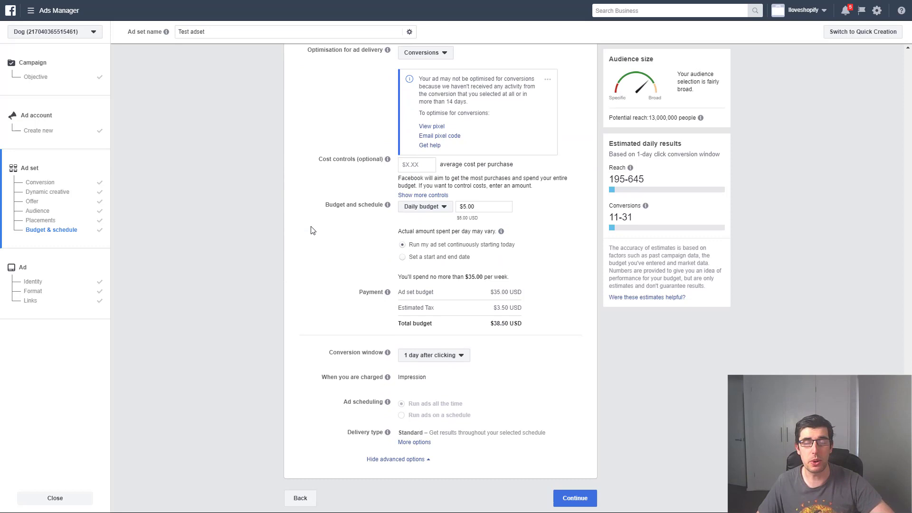
{"action": "left_click", "coordinate": [574, 498]}
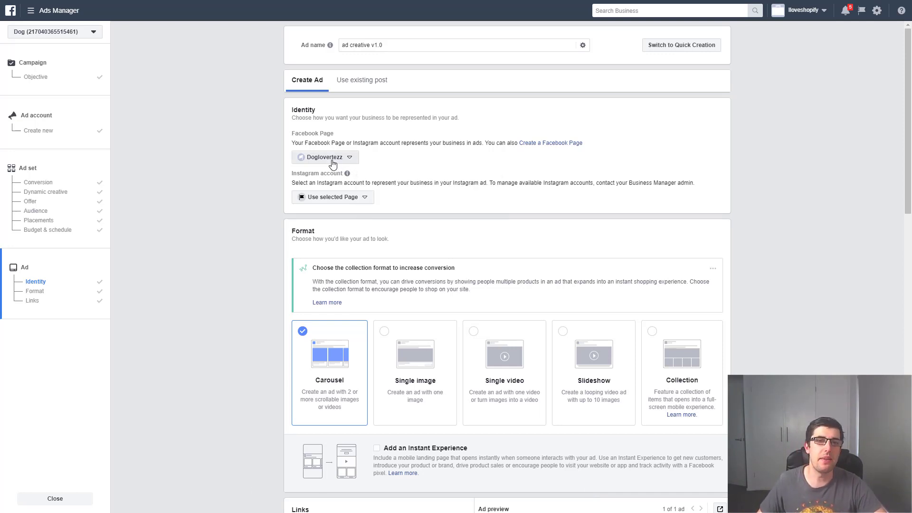
{"action": "left_click", "coordinate": [324, 157]}
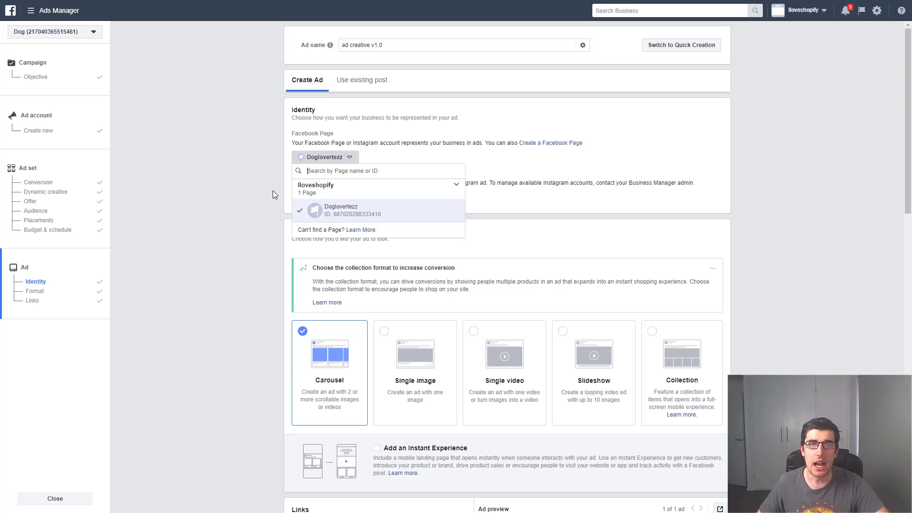
{"action": "mouse_move", "coordinate": [346, 214]}
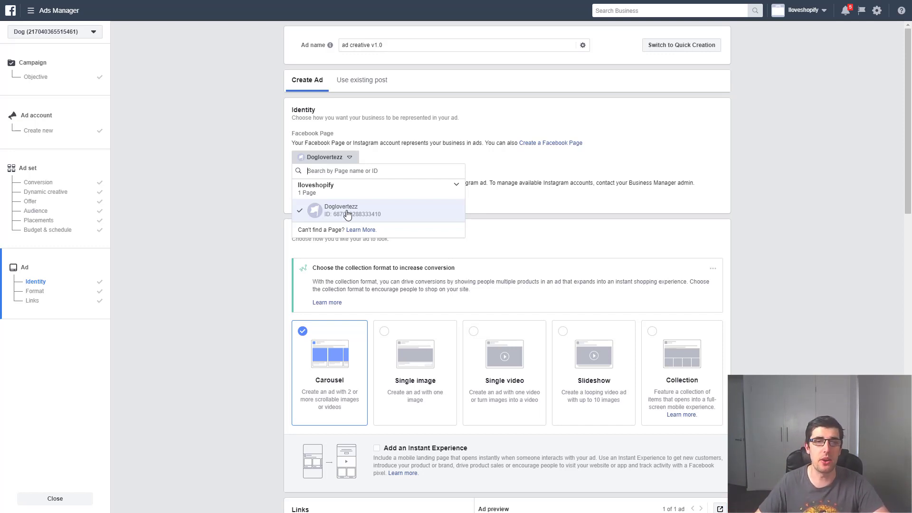
{"action": "left_click", "coordinate": [341, 210]}
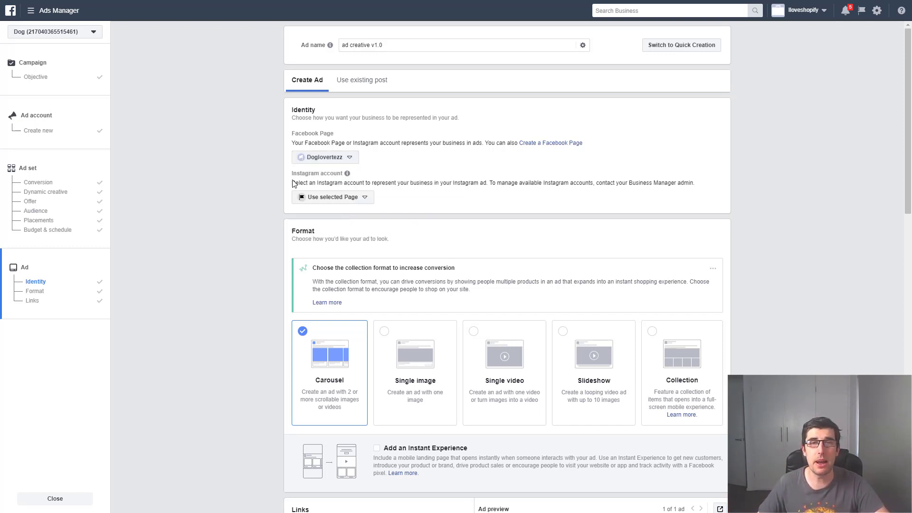
{"action": "left_click", "coordinate": [332, 197]}
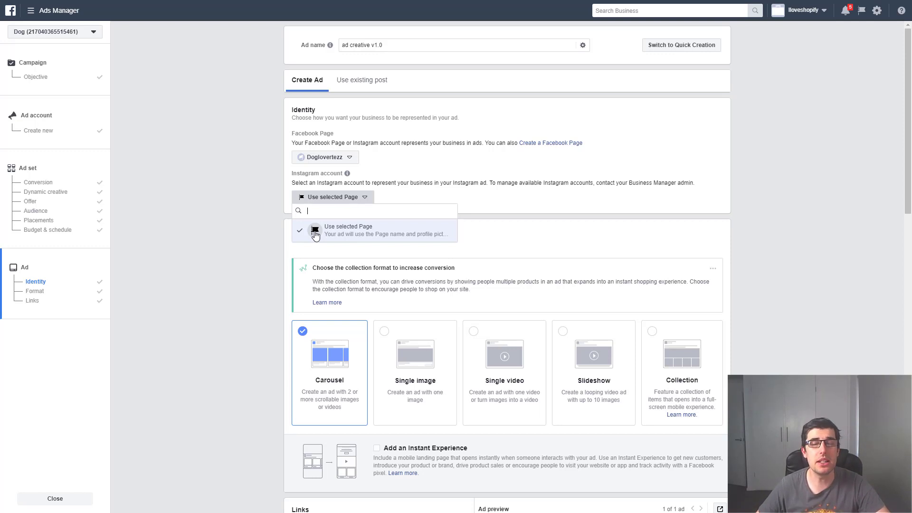
{"action": "mouse_move", "coordinate": [347, 234]}
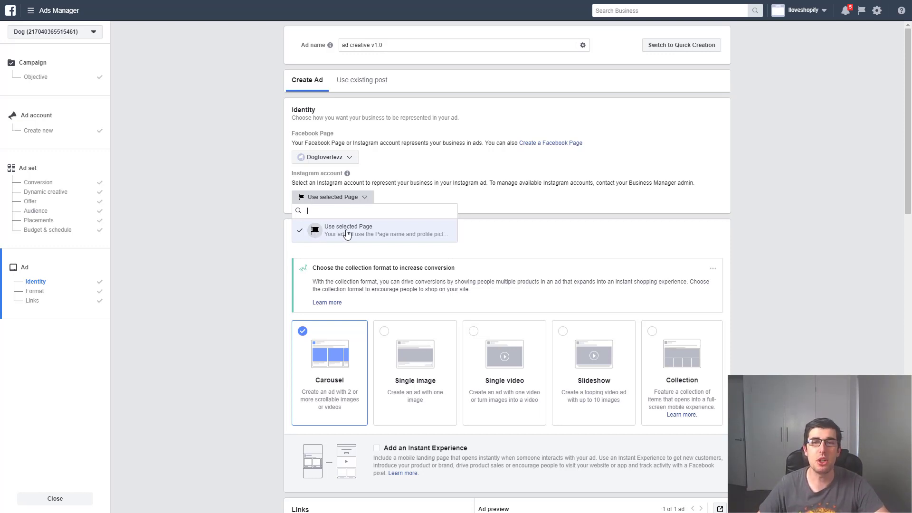
{"action": "left_click", "coordinate": [348, 230]}
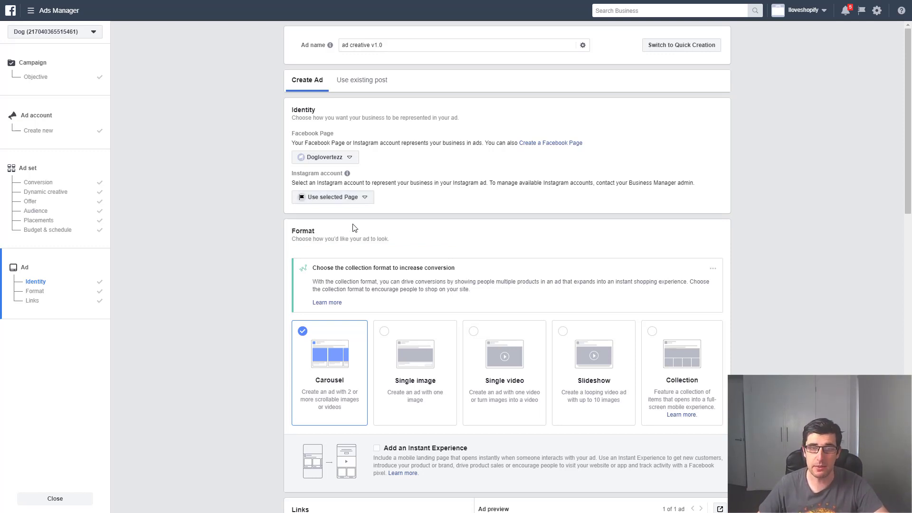
{"action": "scroll", "scroll_direction": "down", "scroll_amount": 3}
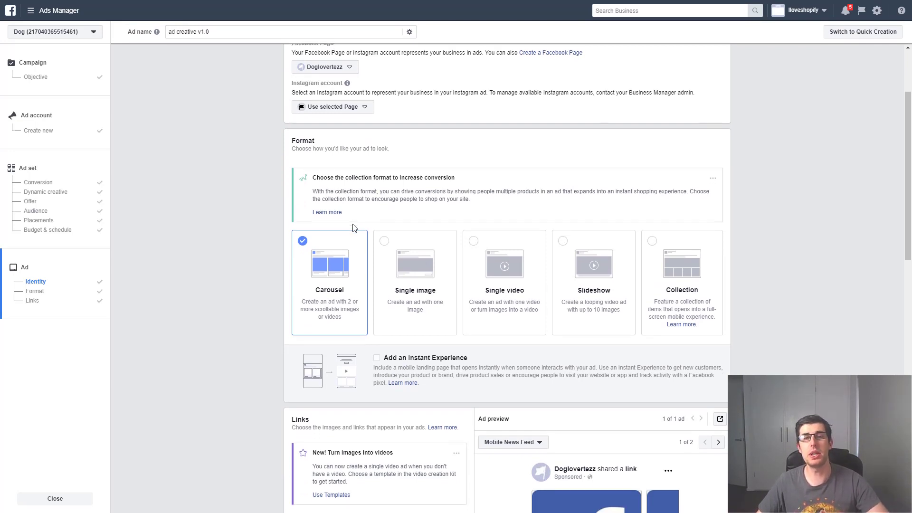
{"action": "scroll", "scroll_direction": "down", "scroll_amount": 3}
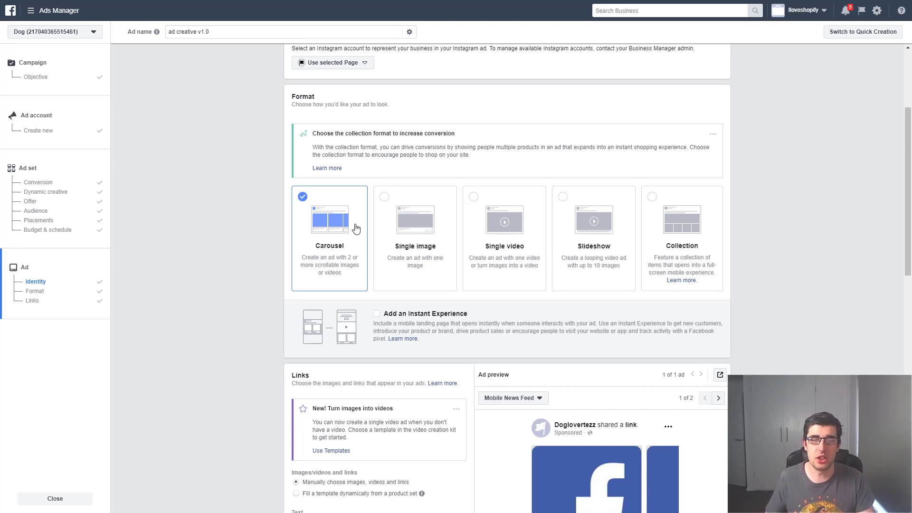
{"action": "scroll", "scroll_direction": "down", "scroll_amount": 3}
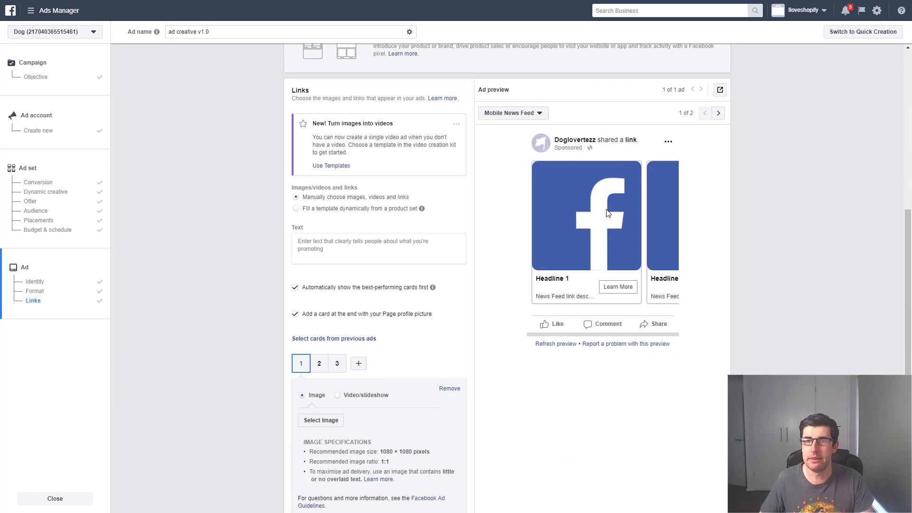
{"action": "mouse_move", "coordinate": [580, 182]}
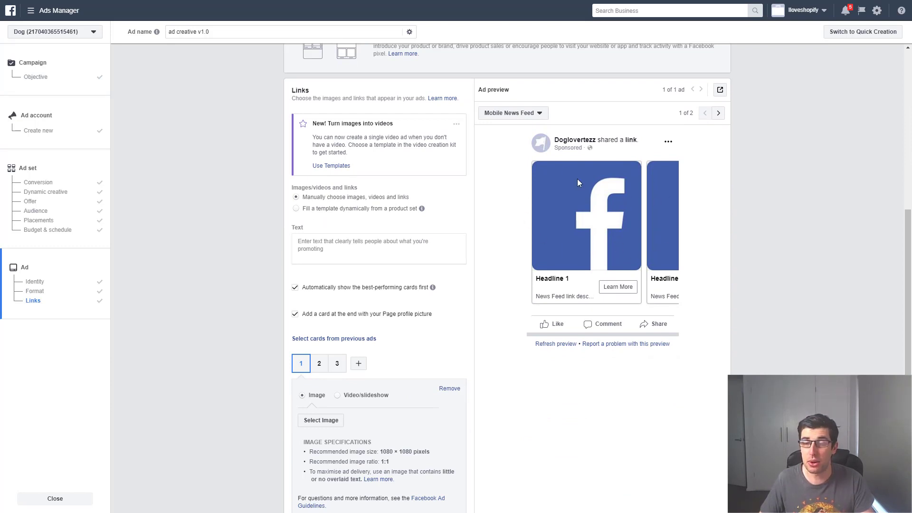
{"action": "mouse_move", "coordinate": [340, 114]}
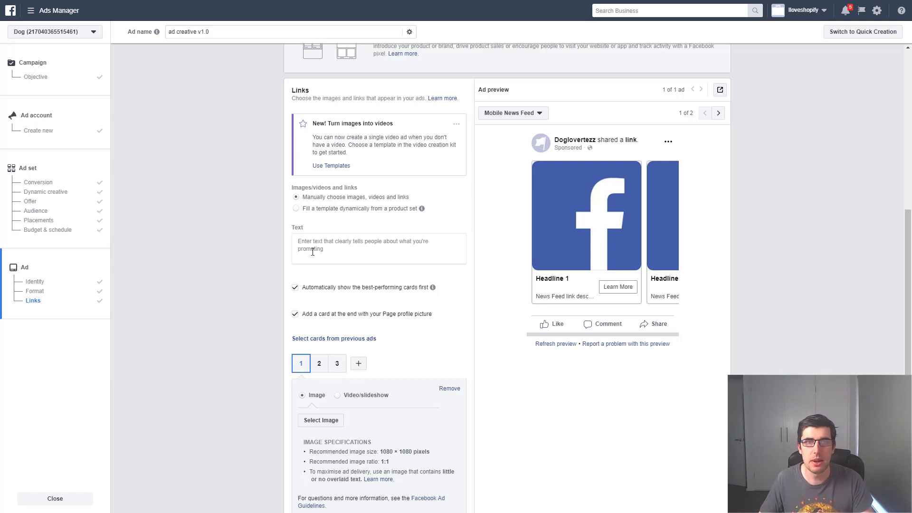
- Enter the primary text "this is a test" for the carousel ad and move down to the cards
{"action": "left_click", "coordinate": [378, 248]}
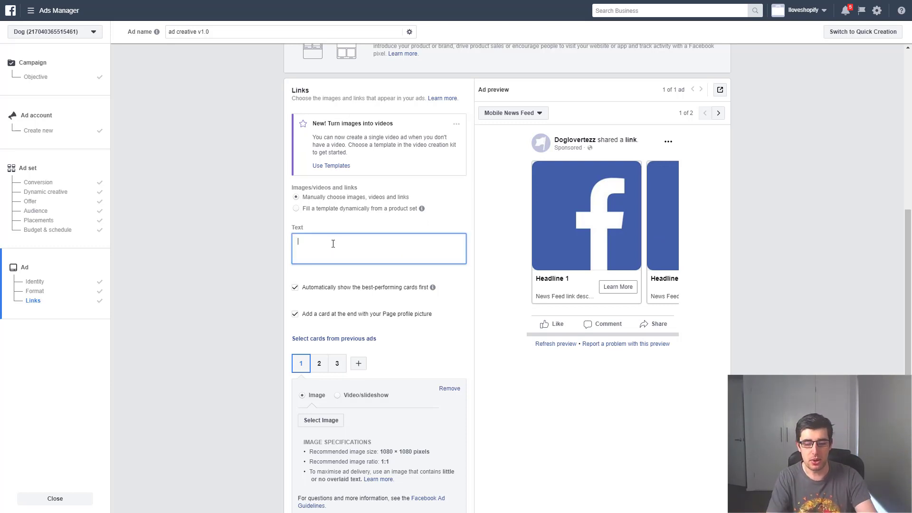
{"action": "type", "text": "this is a test"}
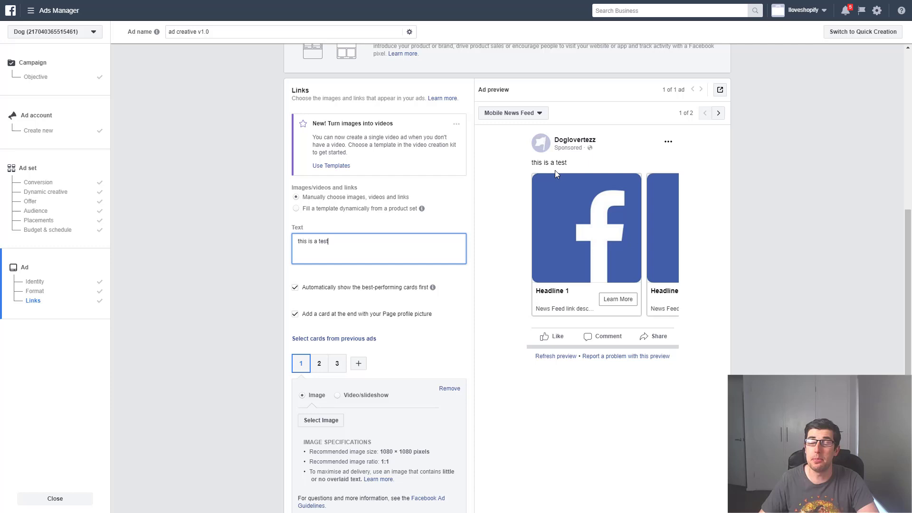
{"action": "scroll", "scroll_direction": "down", "scroll_amount": 3}
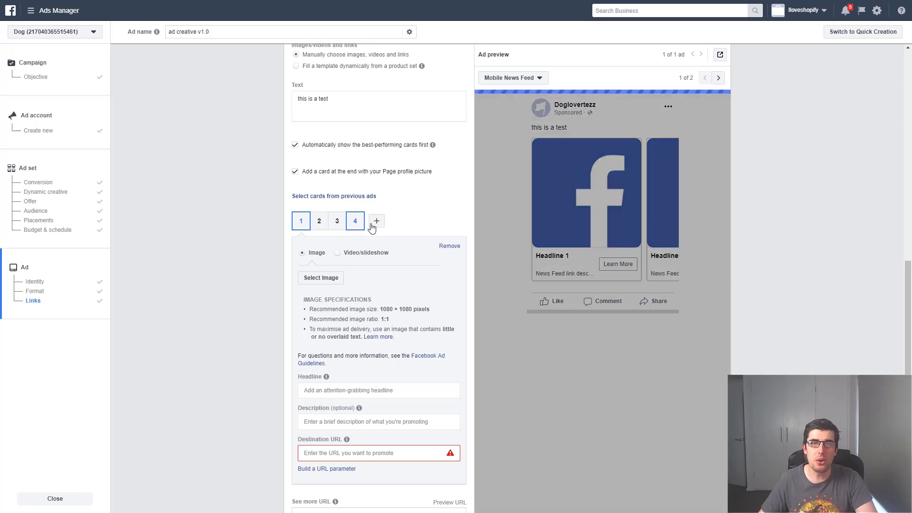
- Add a fifth carousel card and set the 618 × 618 knife picture as card 1's image
{"action": "left_click", "coordinate": [377, 222]}
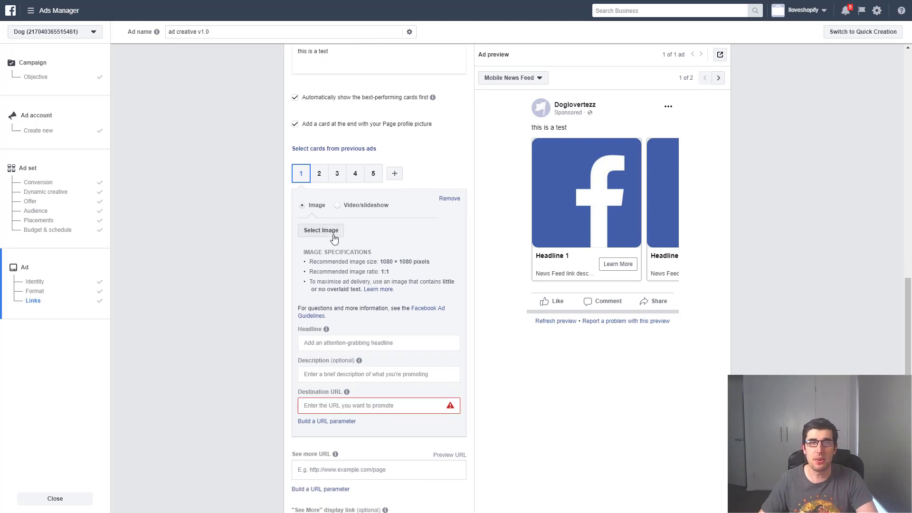
{"action": "left_click", "coordinate": [320, 230]}
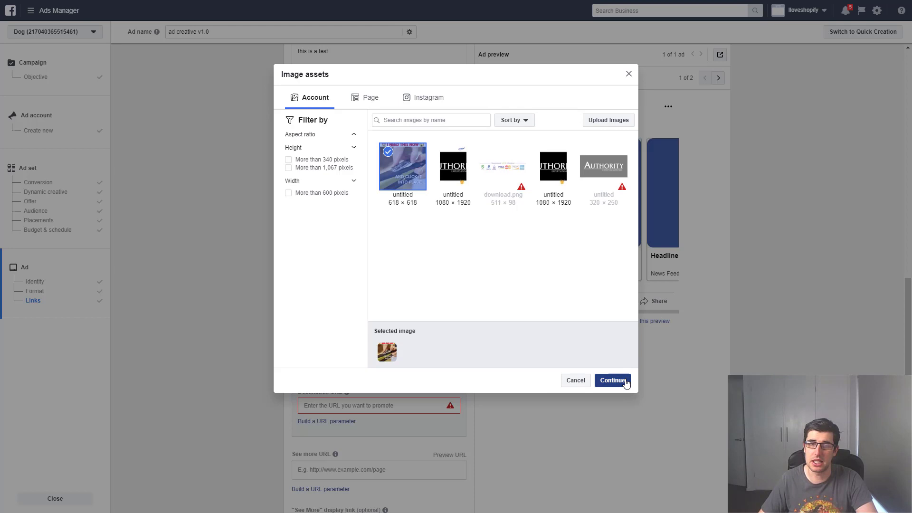
{"action": "left_click", "coordinate": [613, 380]}
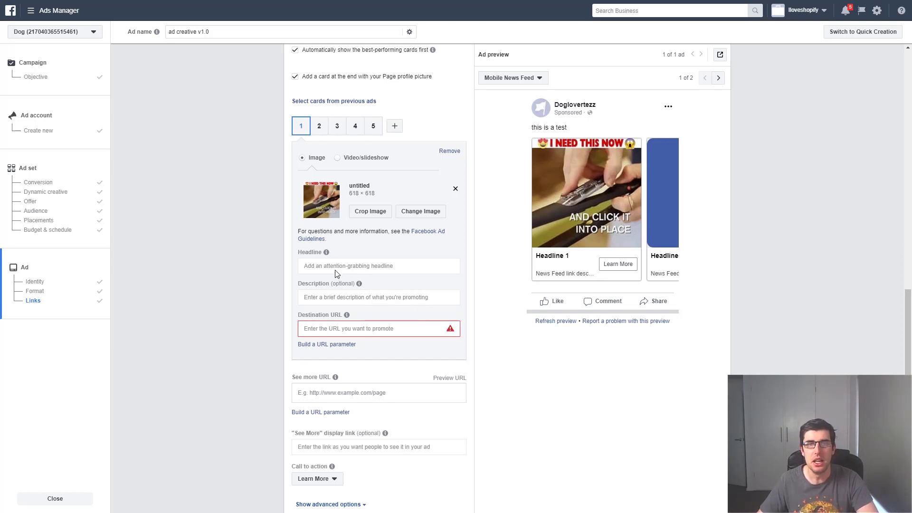
- Give card 1 the headline "stanley knife" and the description "this is our st..."
{"action": "left_click", "coordinate": [378, 266]}
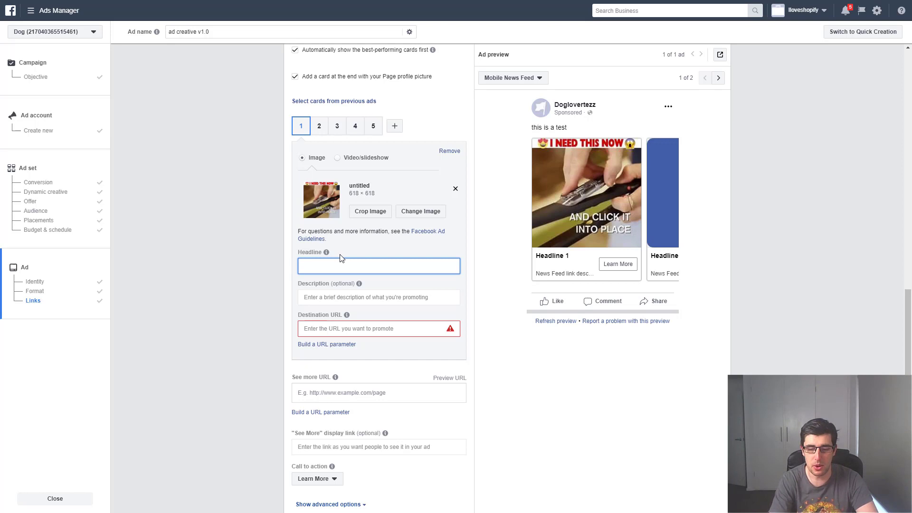
{"action": "type", "text": "s"}
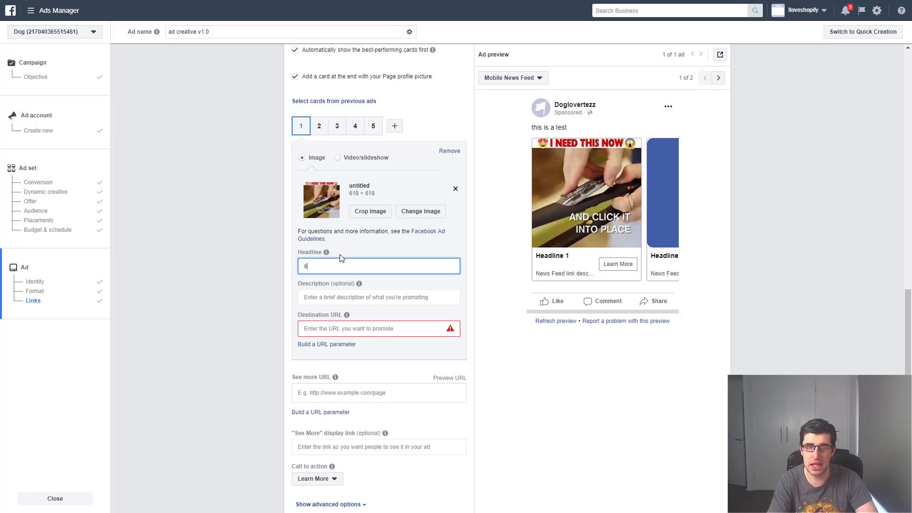
{"action": "type", "text": "stanley"}
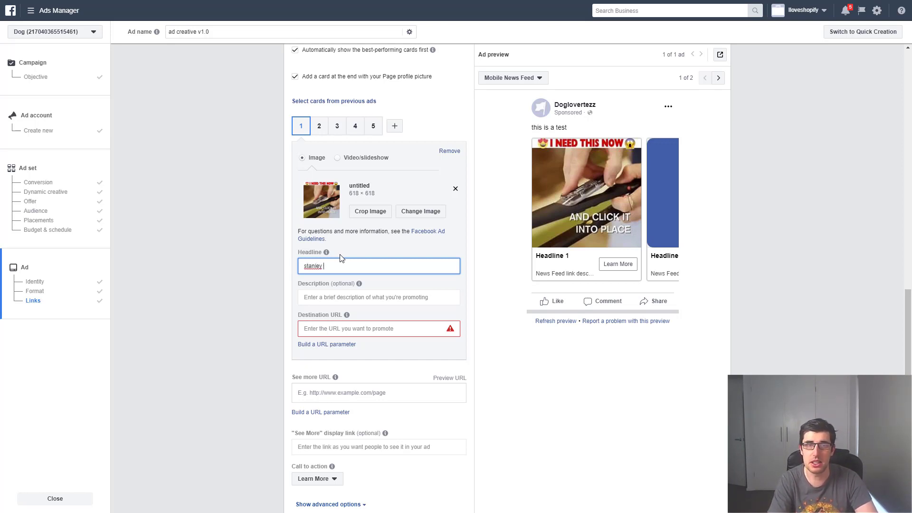
{"action": "type", "text": "knife"}
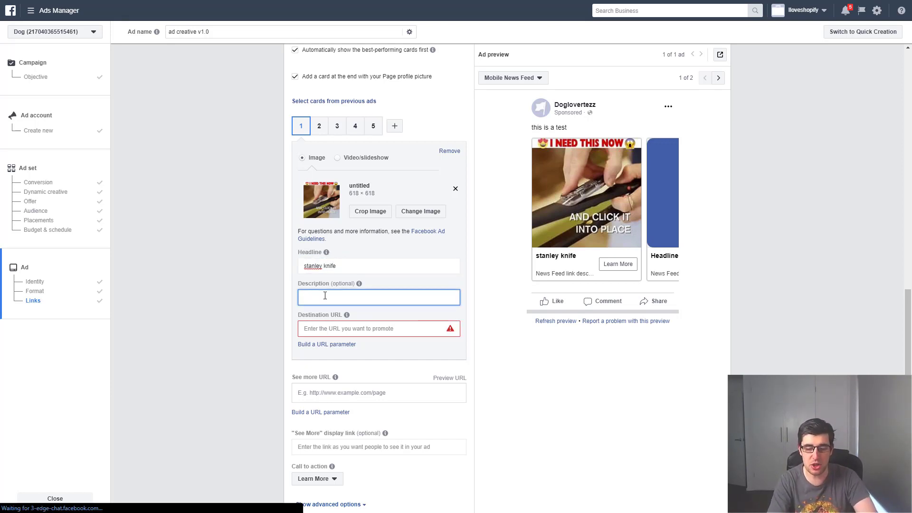
{"action": "type", "text": "this is our stanley knife"}
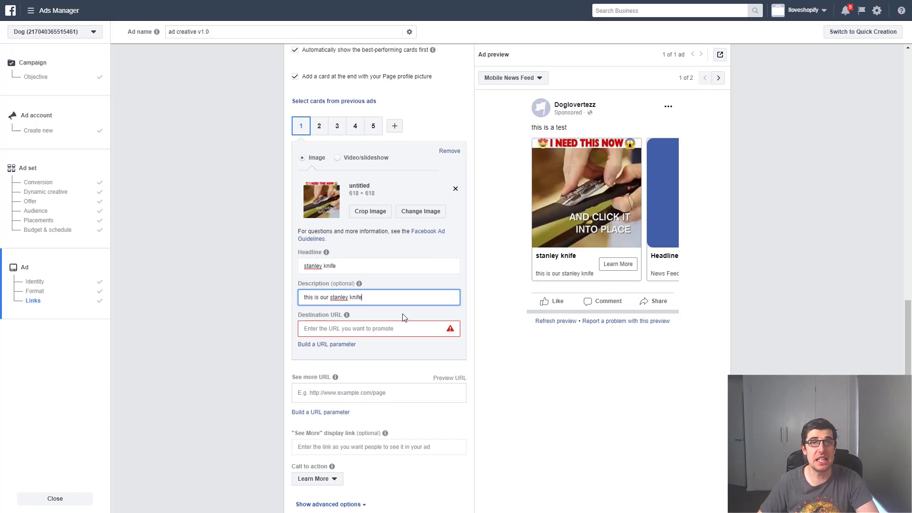
{"action": "left_click", "coordinate": [379, 328]}
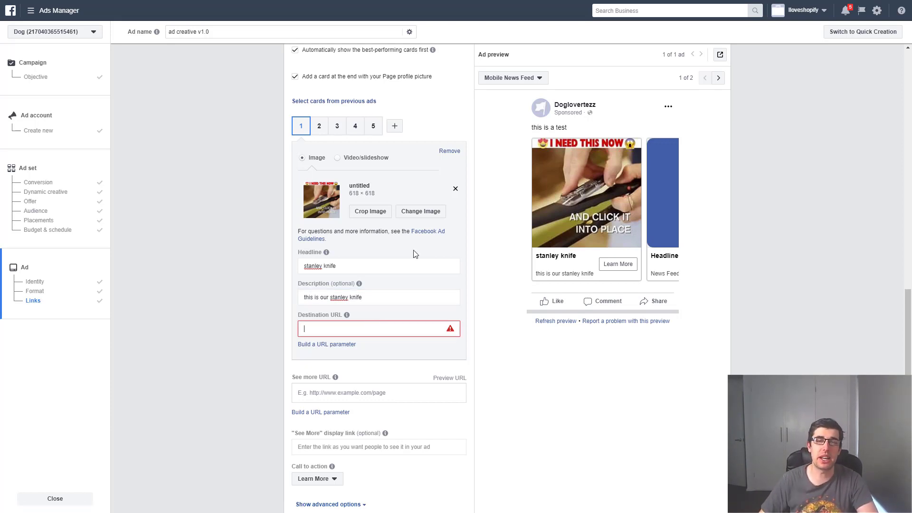
{"action": "left_click", "coordinate": [319, 125]}
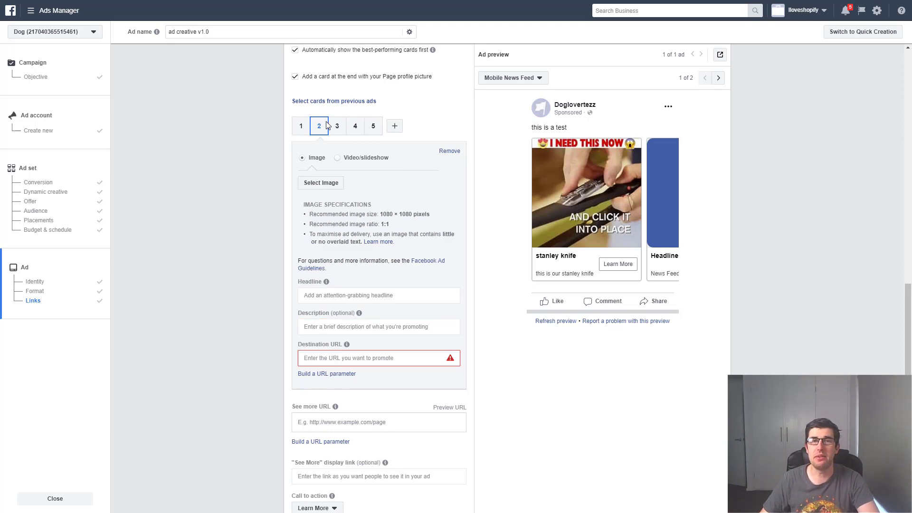
{"action": "left_click", "coordinate": [355, 125]}
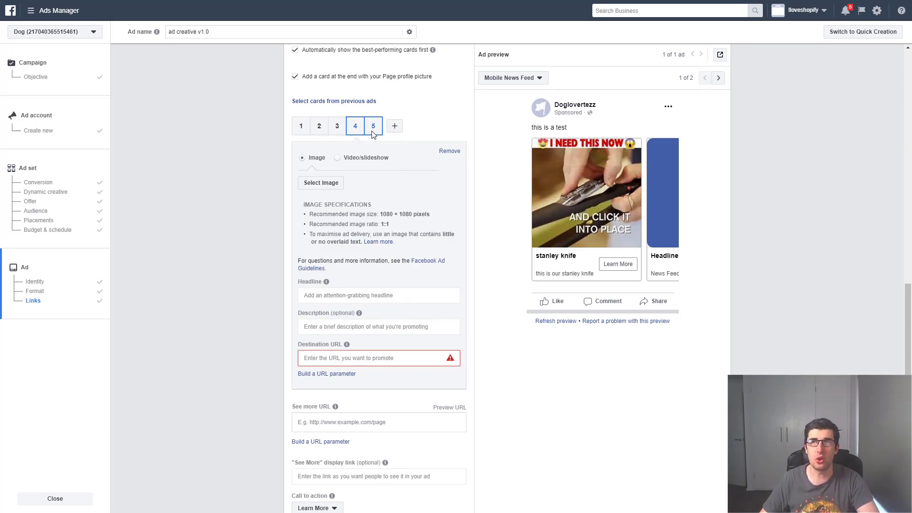
{"action": "left_click", "coordinate": [301, 126]}
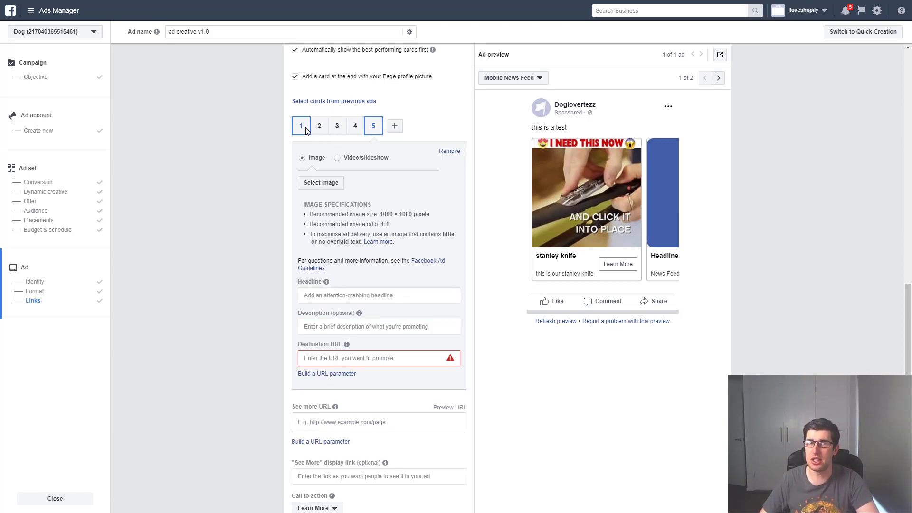
{"action": "left_click", "coordinate": [302, 126]}
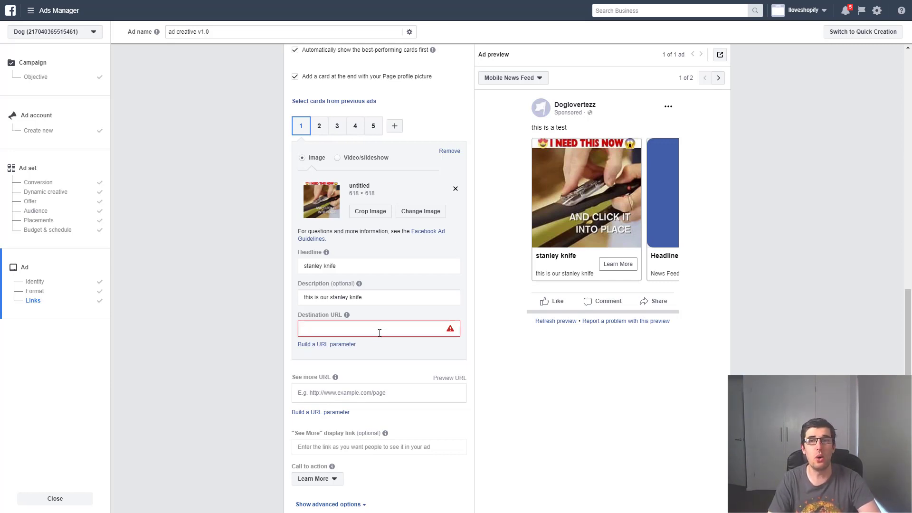
{"action": "left_click", "coordinate": [379, 328]}
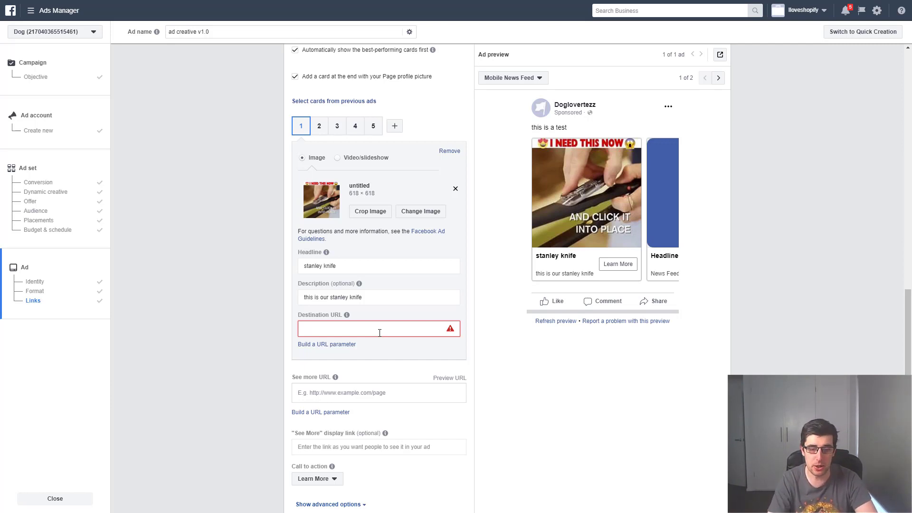
{"action": "type", "text": "www.dogs.com"}
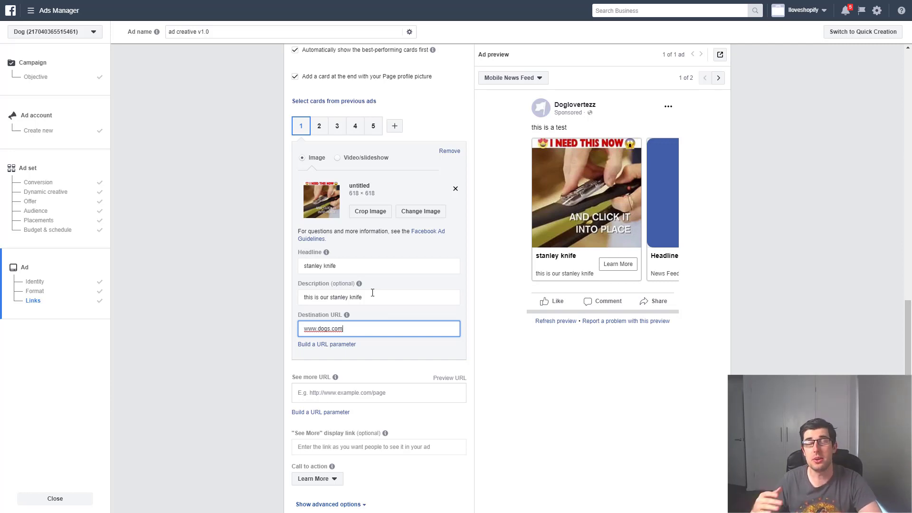
{"action": "scroll", "scroll_direction": "down", "scroll_amount": 3}
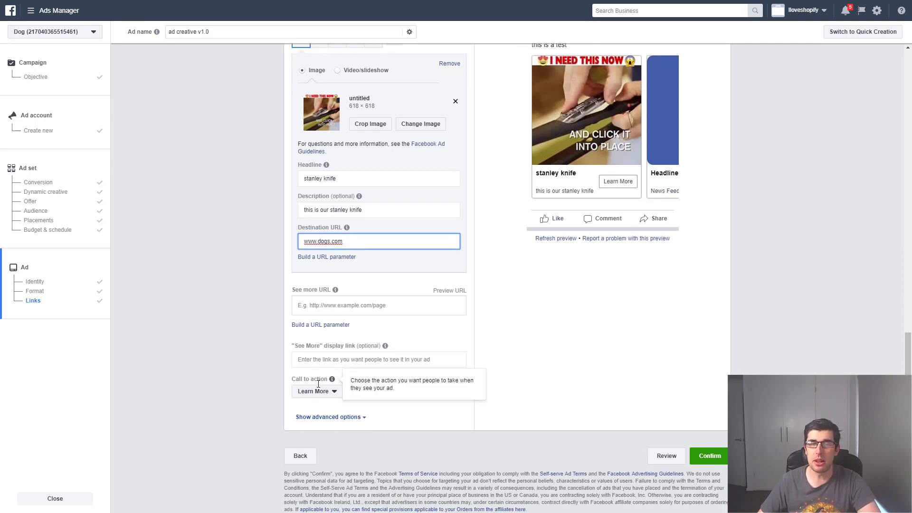
- Set the call to action to Shop Now and inspect card 2's recommended image size
{"action": "left_click", "coordinate": [317, 390]}
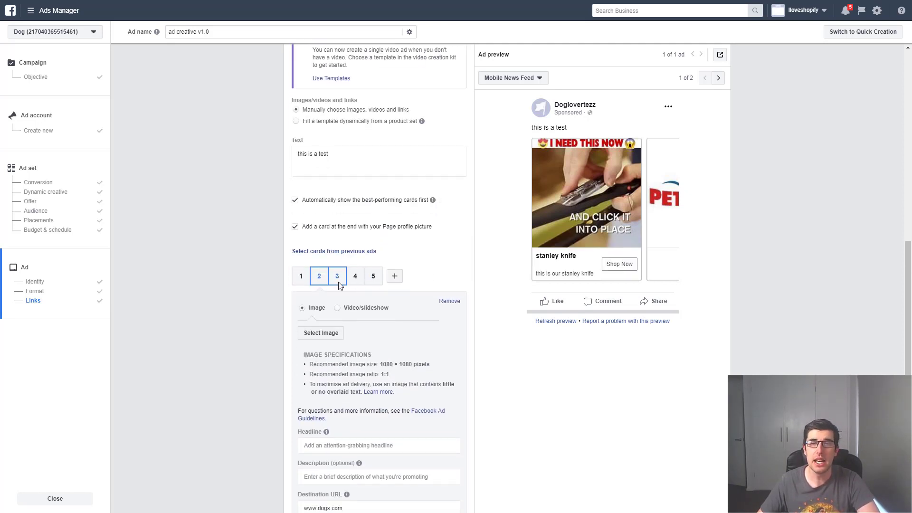
{"action": "left_click", "coordinate": [319, 276]}
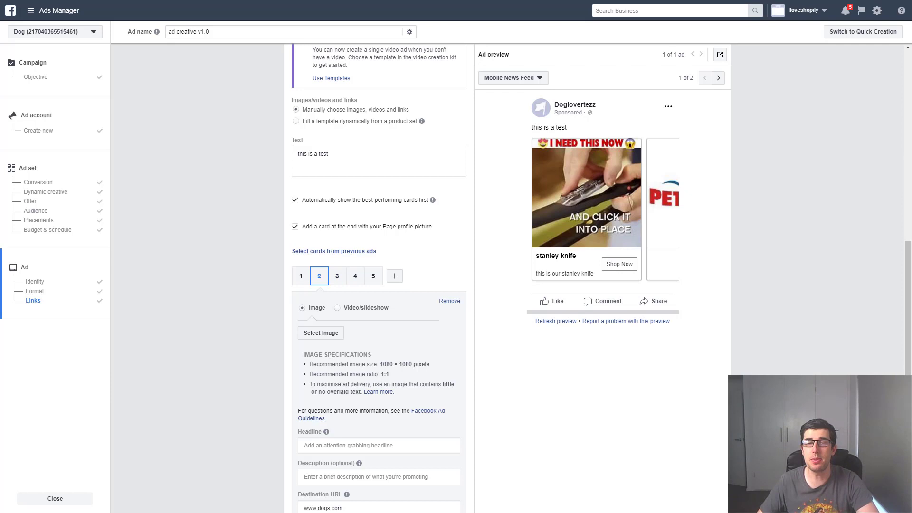
{"action": "left_click_drag", "start_coordinate": [329, 364], "coordinate": [430, 364]}
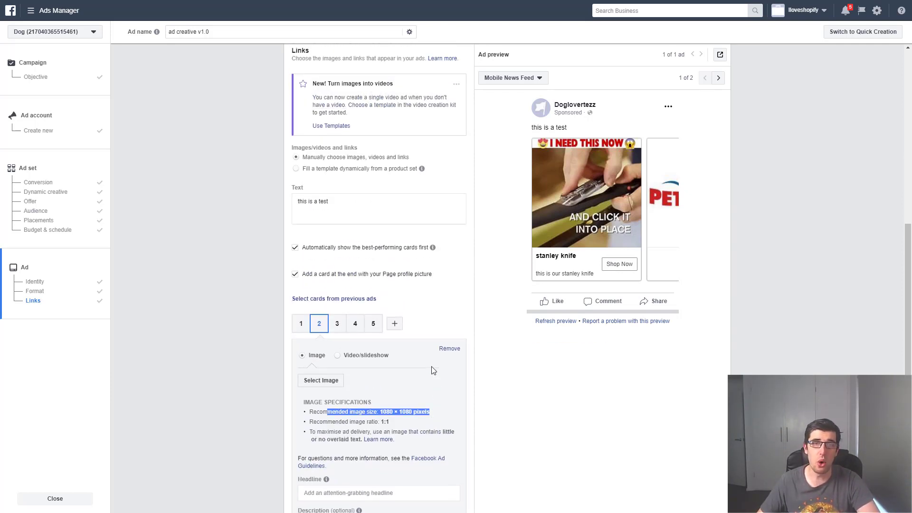
{"action": "mouse_move", "coordinate": [296, 229]}
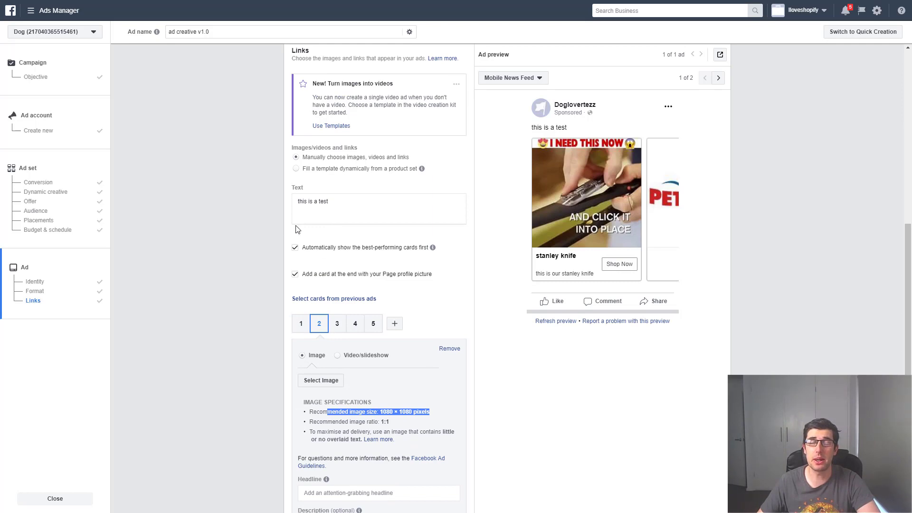
{"action": "scroll", "scroll_direction": "down", "scroll_amount": 3}
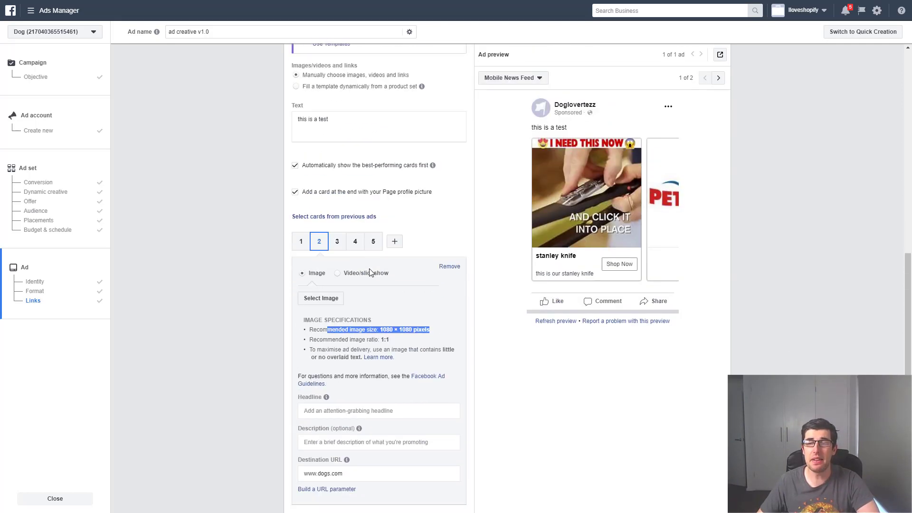
{"action": "scroll", "scroll_direction": "up", "scroll_amount": 3}
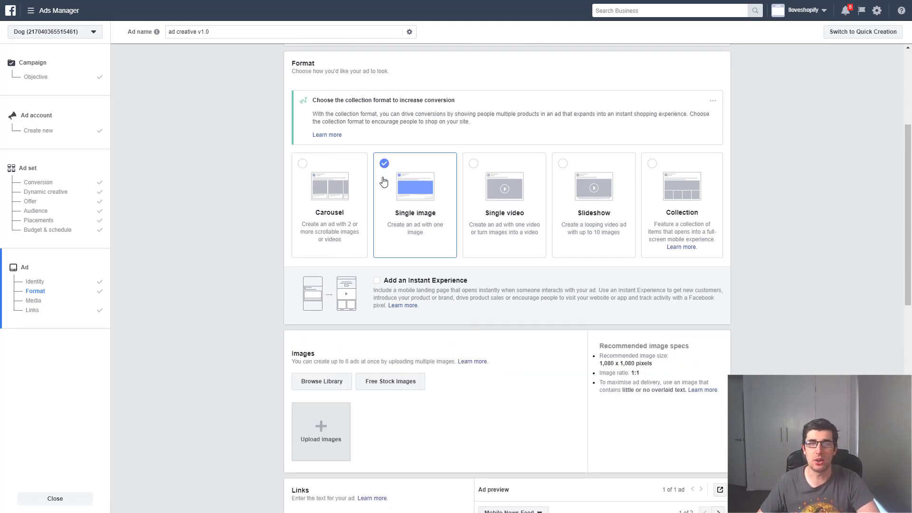
- Use the 618 × 618 knife image from the account library for the single image ad
{"action": "scroll", "scroll_direction": "down", "scroll_amount": 3}
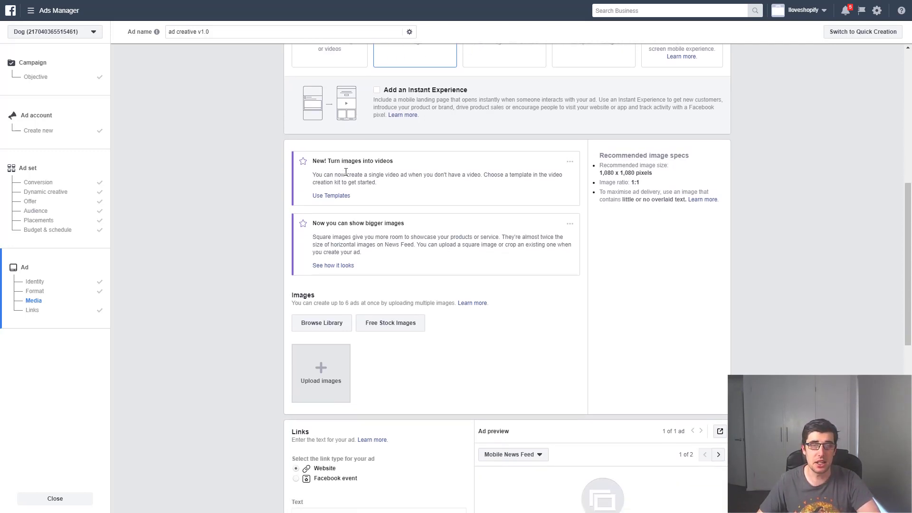
{"action": "left_click", "coordinate": [321, 323]}
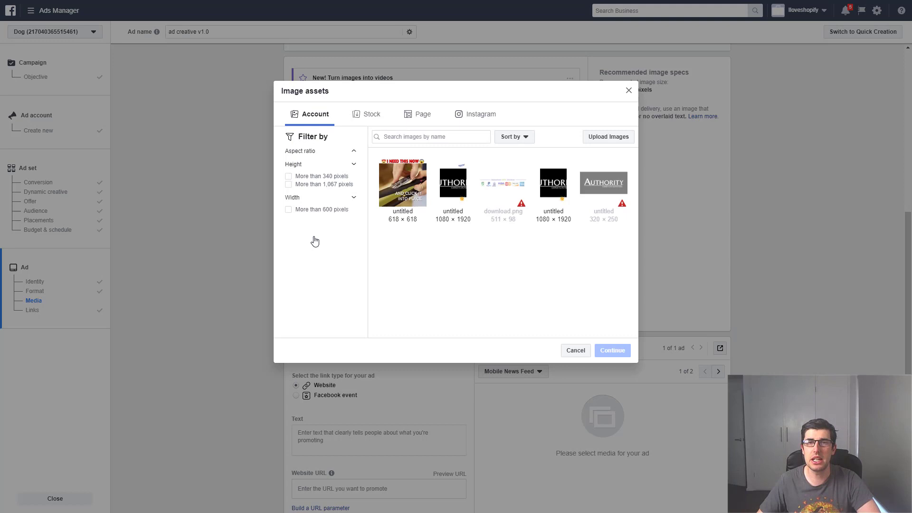
{"action": "left_click", "coordinate": [402, 184]}
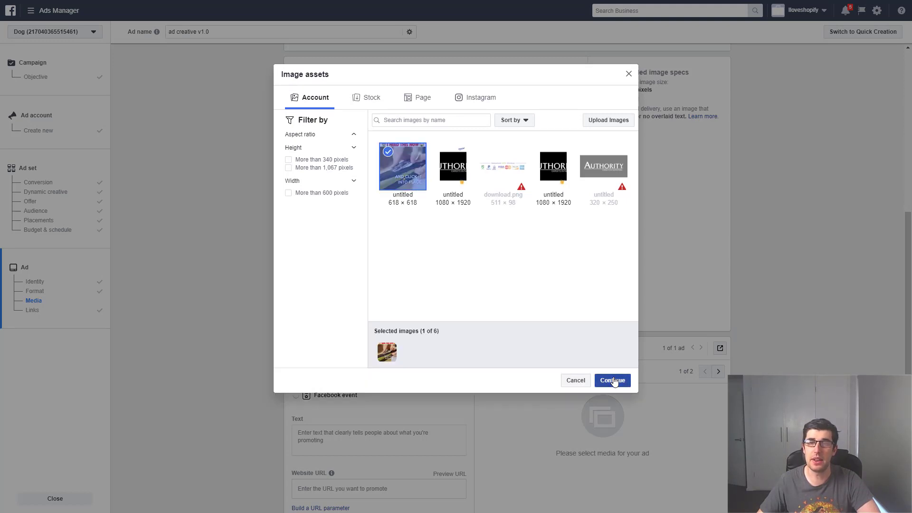
{"action": "left_click", "coordinate": [612, 380]}
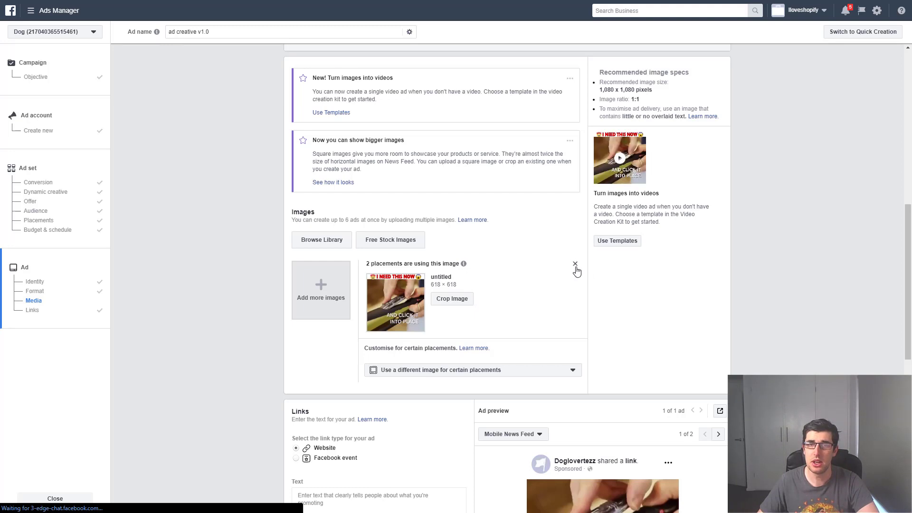
- Remove the knife image and change the ad format to Single video
{"action": "left_click", "coordinate": [575, 264]}
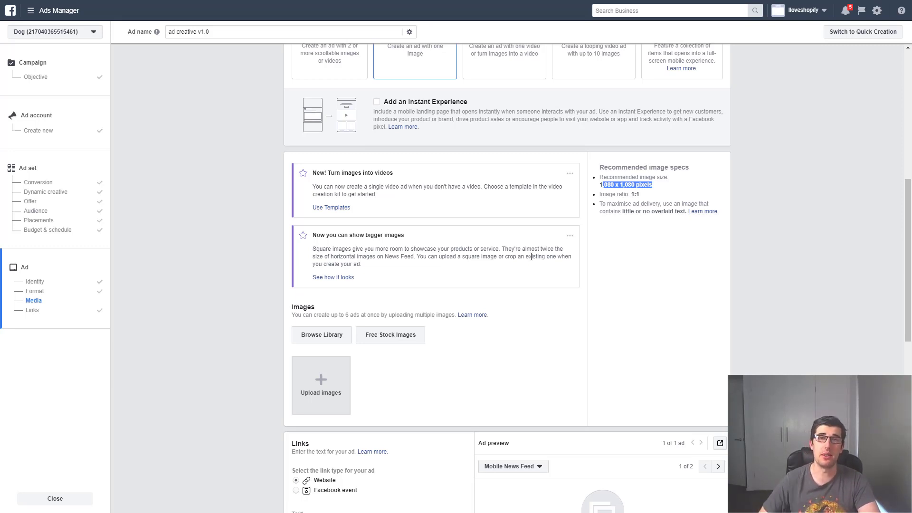
{"action": "scroll", "scroll_direction": "down", "scroll_amount": 3}
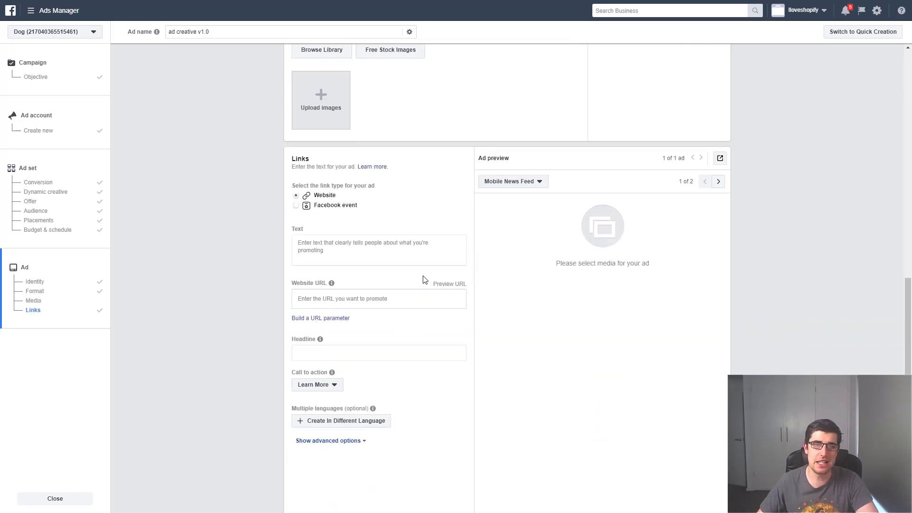
{"action": "left_click", "coordinate": [378, 250]}
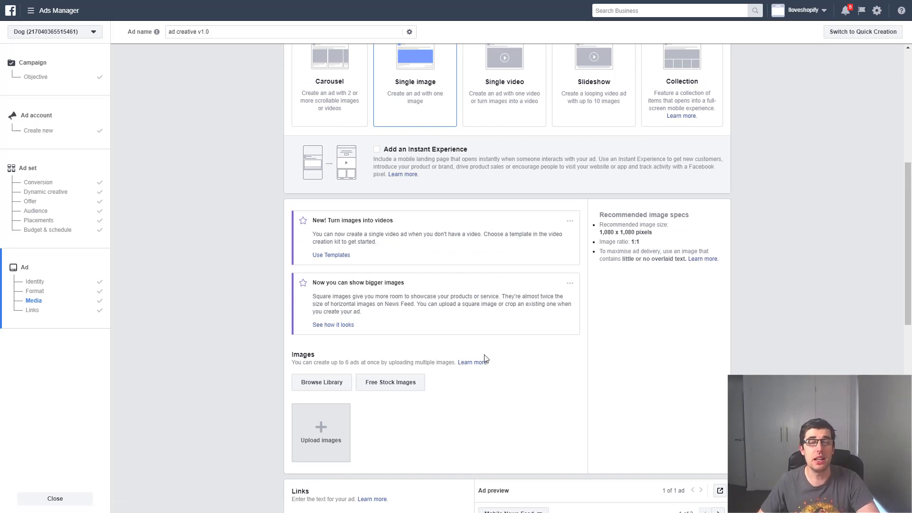
{"action": "mouse_move", "coordinate": [477, 335]}
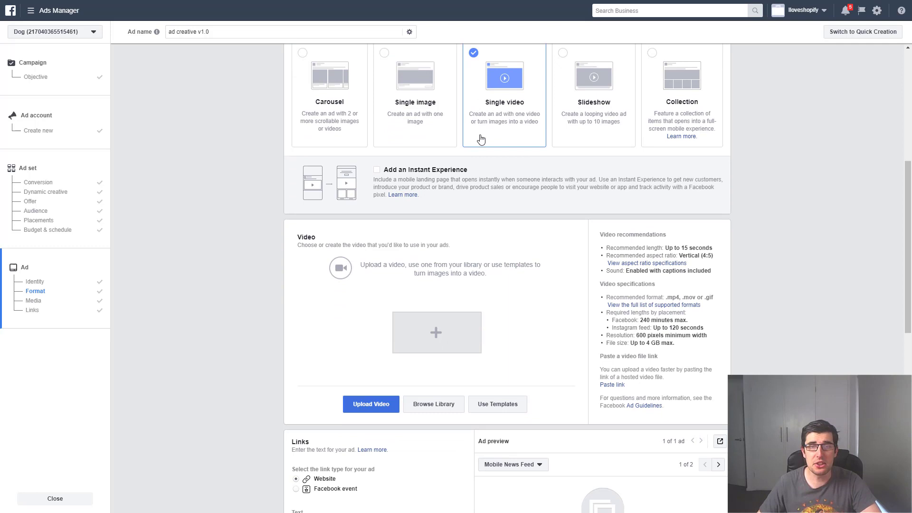
{"action": "scroll", "scroll_direction": "down", "scroll_amount": 3}
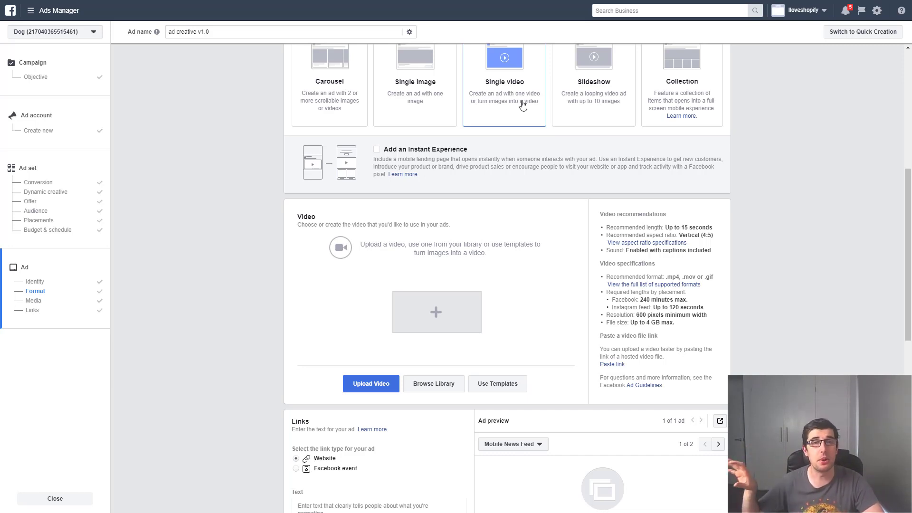
{"action": "mouse_move", "coordinate": [416, 132]}
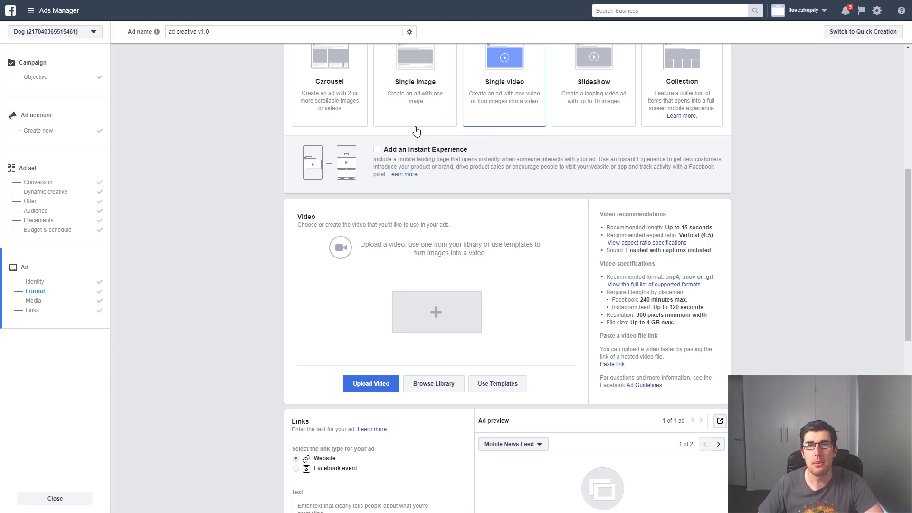
{"action": "scroll", "scroll_direction": "down", "scroll_amount": 3}
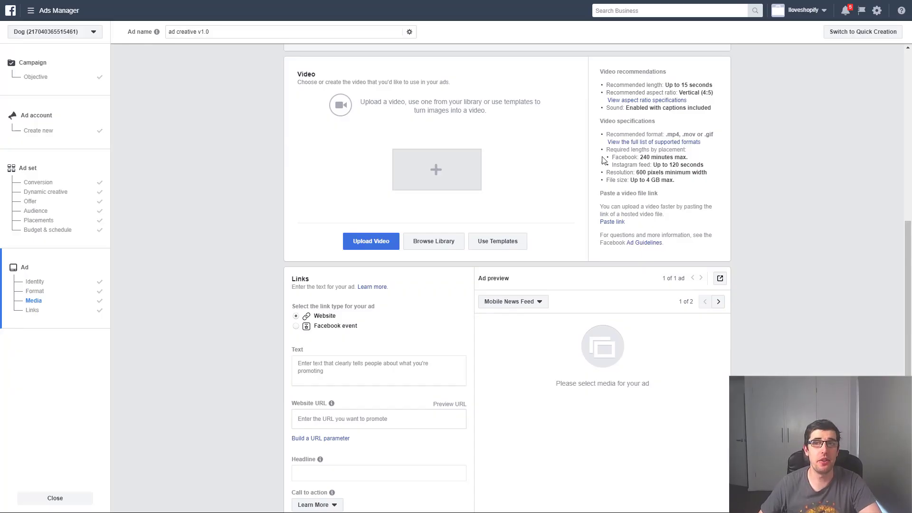
{"action": "left_click_drag", "start_coordinate": [677, 85], "coordinate": [698, 84]}
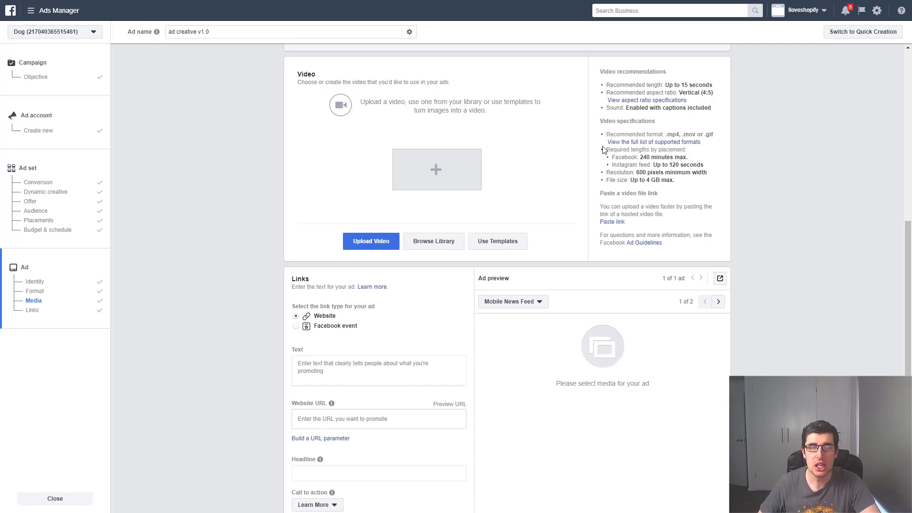
{"action": "mouse_move", "coordinate": [569, 136]}
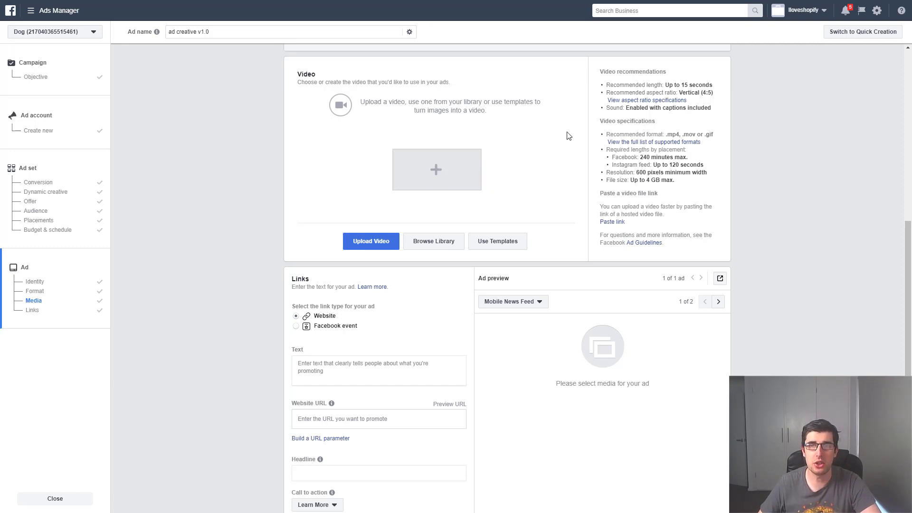
{"action": "scroll", "scroll_direction": "down", "scroll_amount": 3}
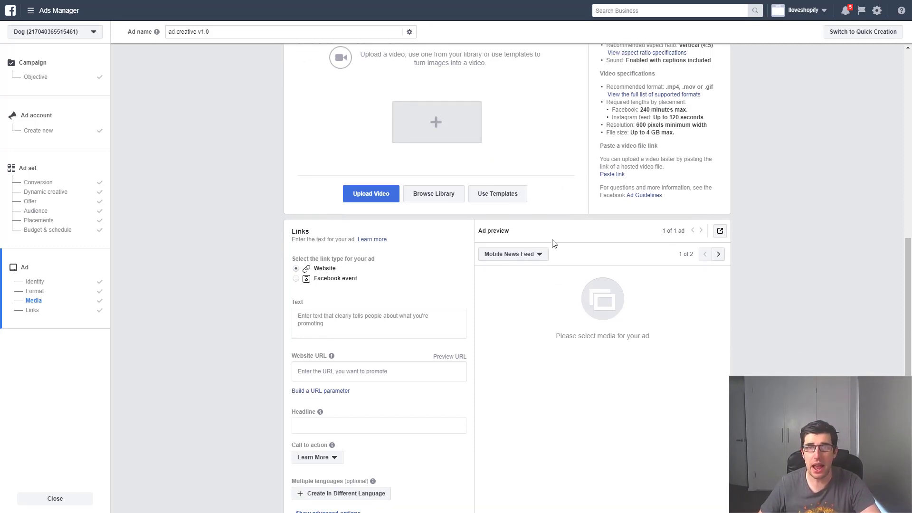
- Start customising the Promote a product template in the Video Creation Kit
{"action": "left_click", "coordinate": [497, 193]}
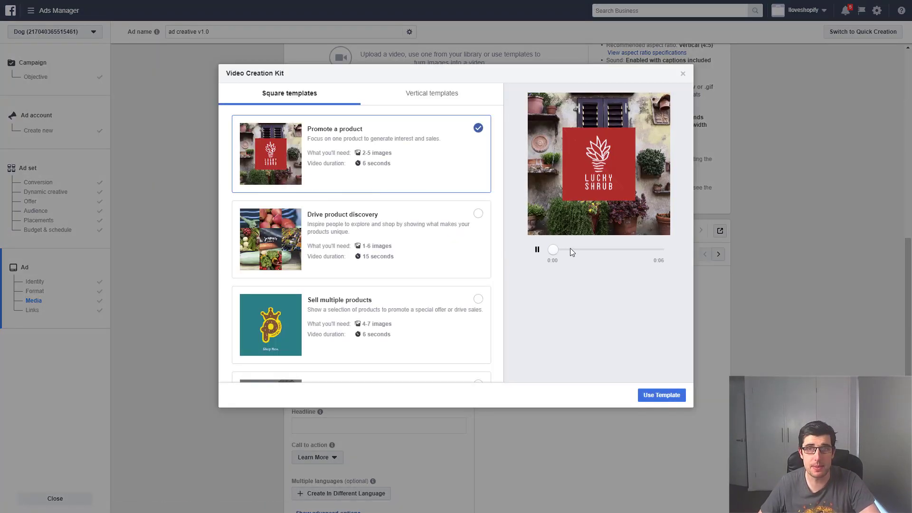
{"action": "left_click", "coordinate": [662, 395]}
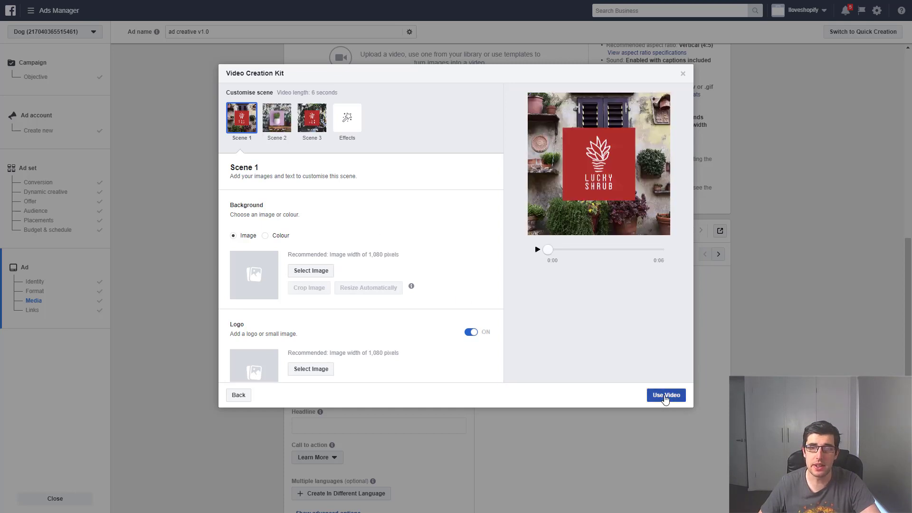
{"action": "left_click", "coordinate": [666, 395]}
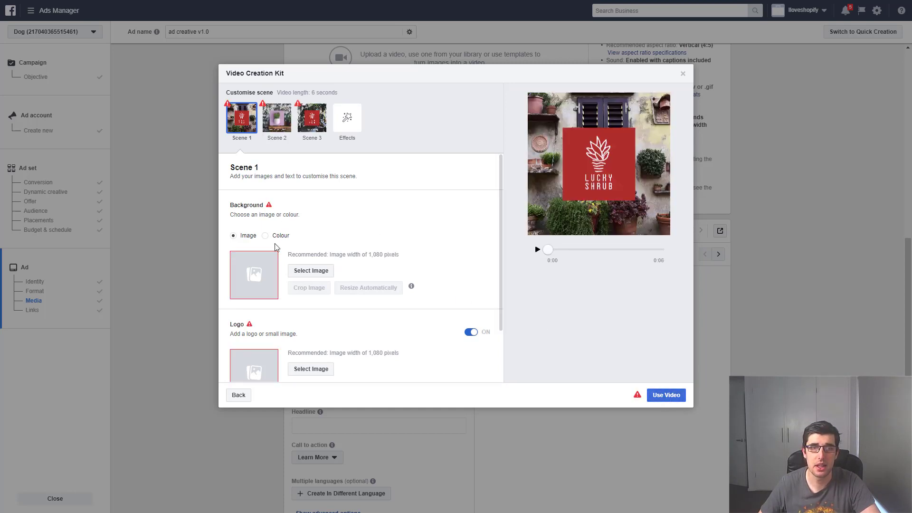
{"action": "scroll", "scroll_direction": "down", "scroll_amount": 3}
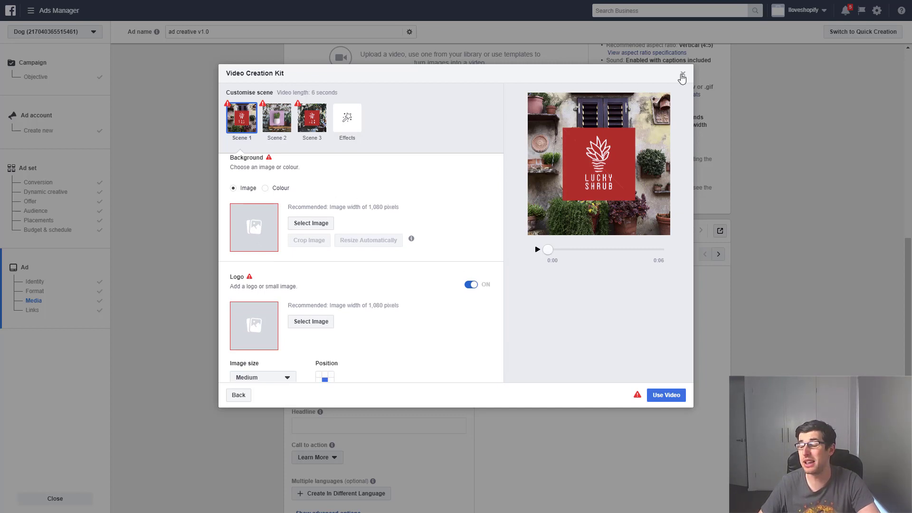
- Close the Video Creation Kit, confirming to discard the unsaved video
{"action": "left_click", "coordinate": [682, 74]}
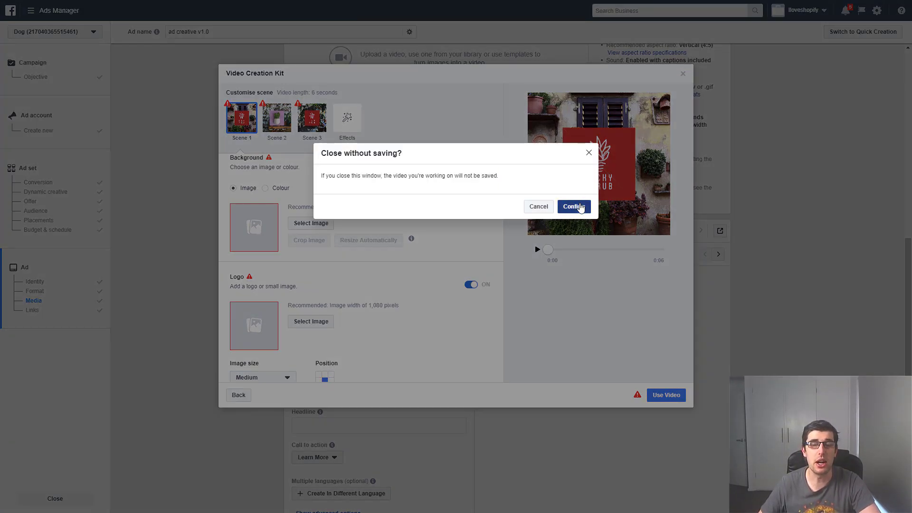
{"action": "left_click", "coordinate": [573, 206]}
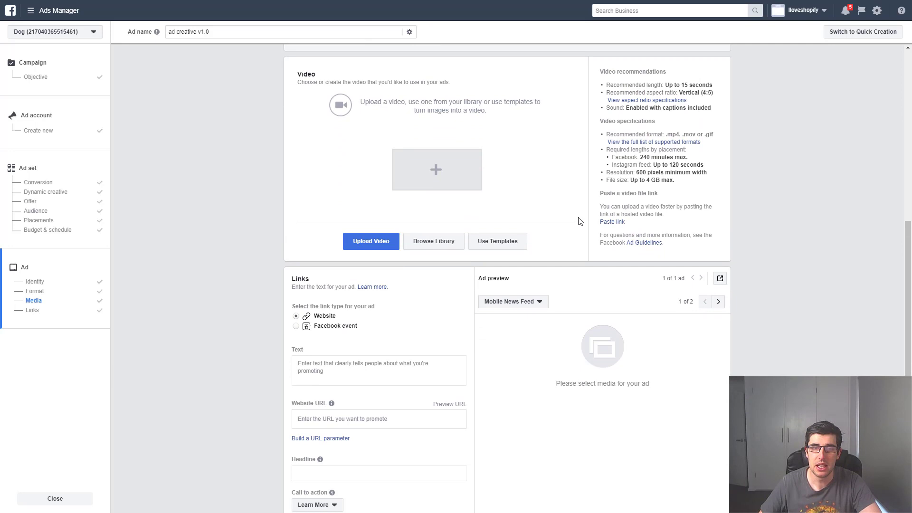
- Leave the Text field and Learn More call to action as they are, then choose the Slideshow format
{"action": "left_click", "coordinate": [378, 371]}
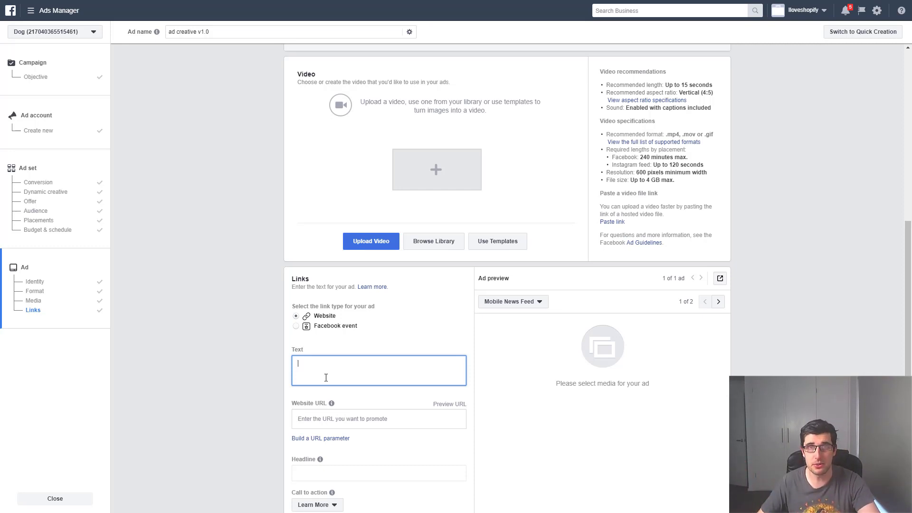
{"action": "scroll", "scroll_direction": "down", "scroll_amount": 3}
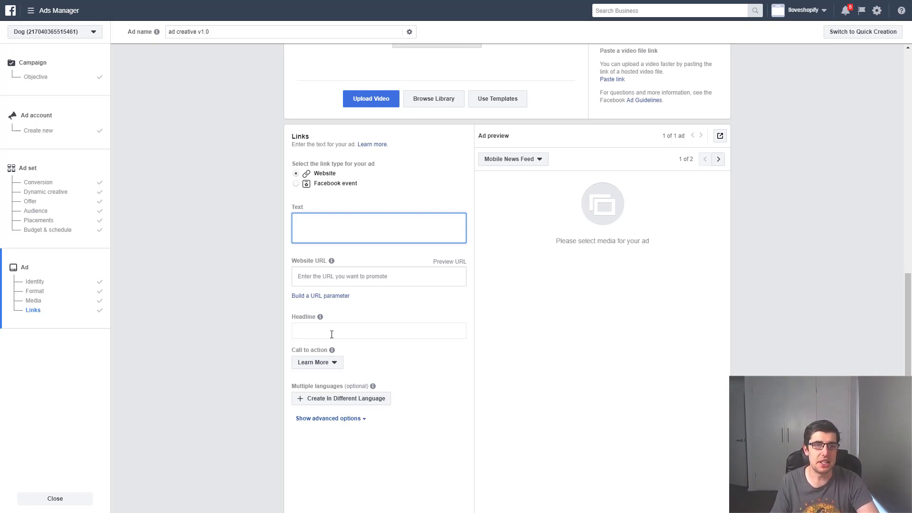
{"action": "left_click", "coordinate": [379, 227]}
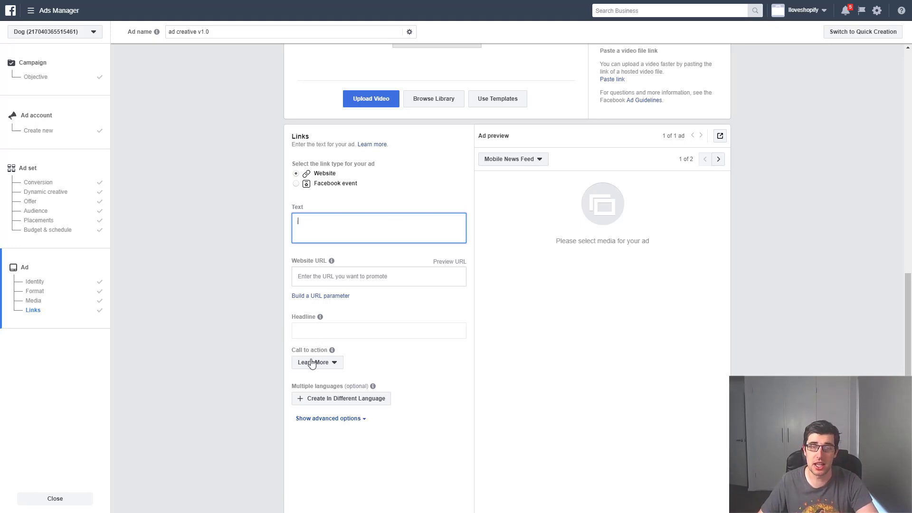
{"action": "left_click", "coordinate": [318, 362]}
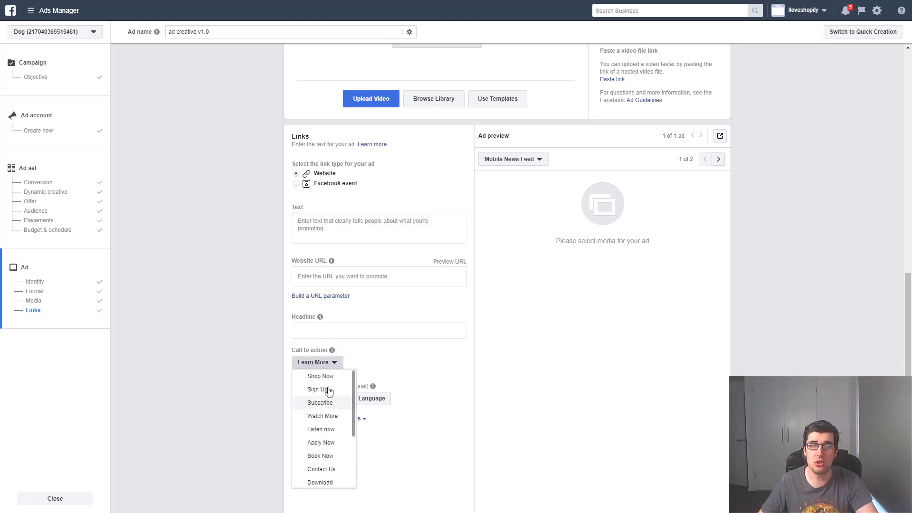
{"action": "left_click", "coordinate": [317, 362]}
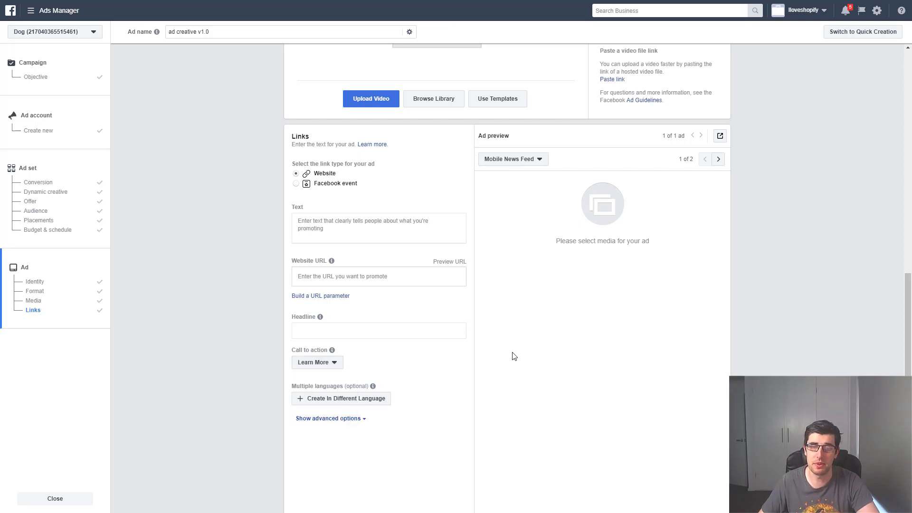
{"action": "scroll", "scroll_direction": "down", "scroll_amount": 3}
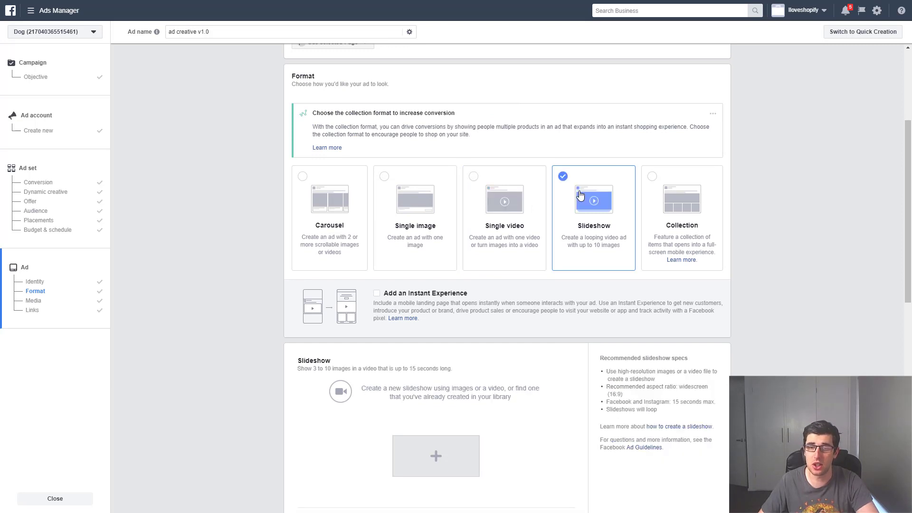
- Review the Slideshow section's description, then switch the format back to Single video
{"action": "scroll", "scroll_direction": "down", "scroll_amount": 3}
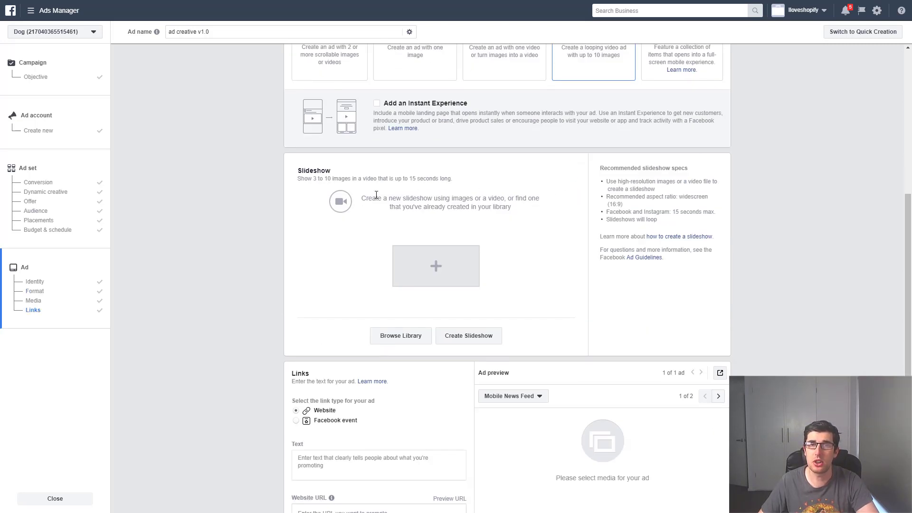
{"action": "left_click_drag", "start_coordinate": [386, 197], "coordinate": [521, 198]}
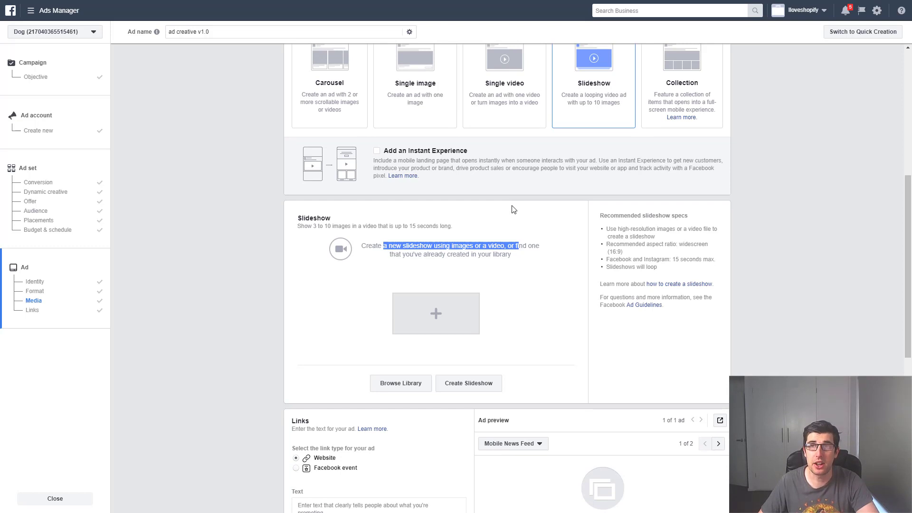
{"action": "scroll", "scroll_direction": "down", "scroll_amount": 3}
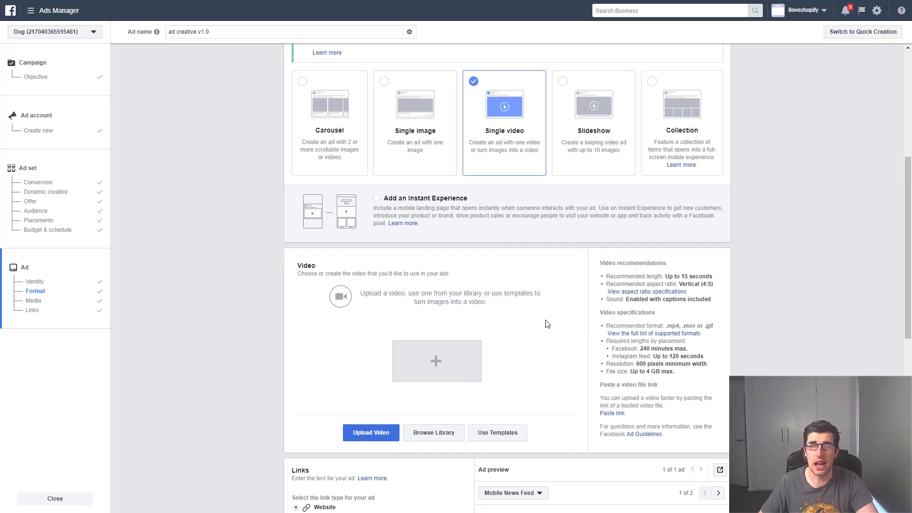
{"action": "scroll", "scroll_direction": "down", "scroll_amount": 3}
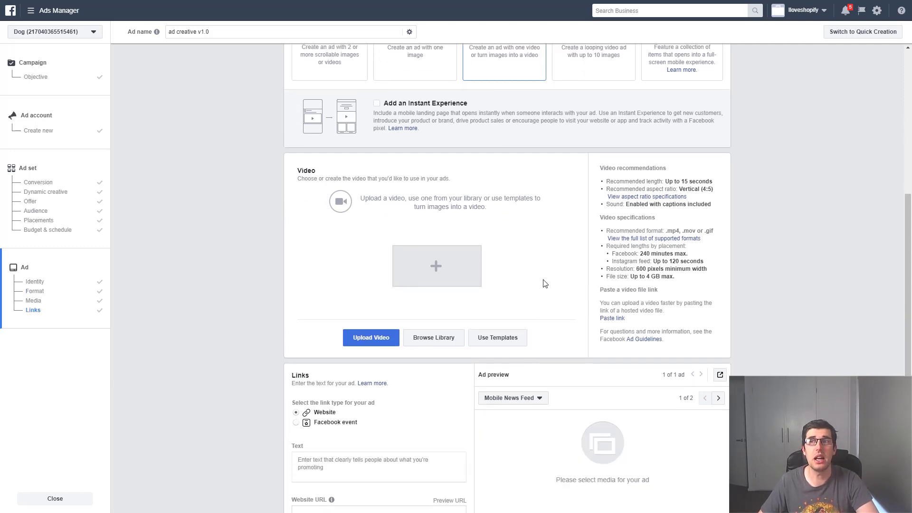
{"action": "scroll", "scroll_direction": "down", "scroll_amount": 3}
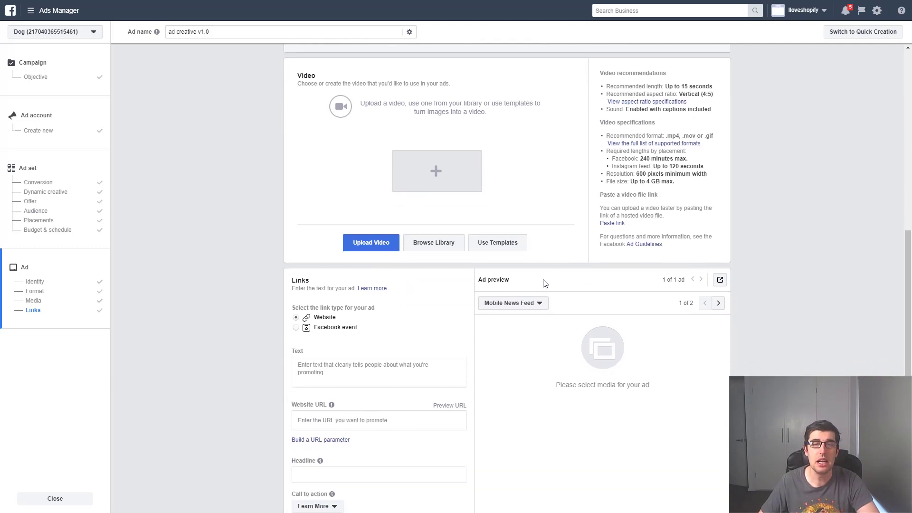
{"action": "scroll", "scroll_direction": "down", "scroll_amount": 3}
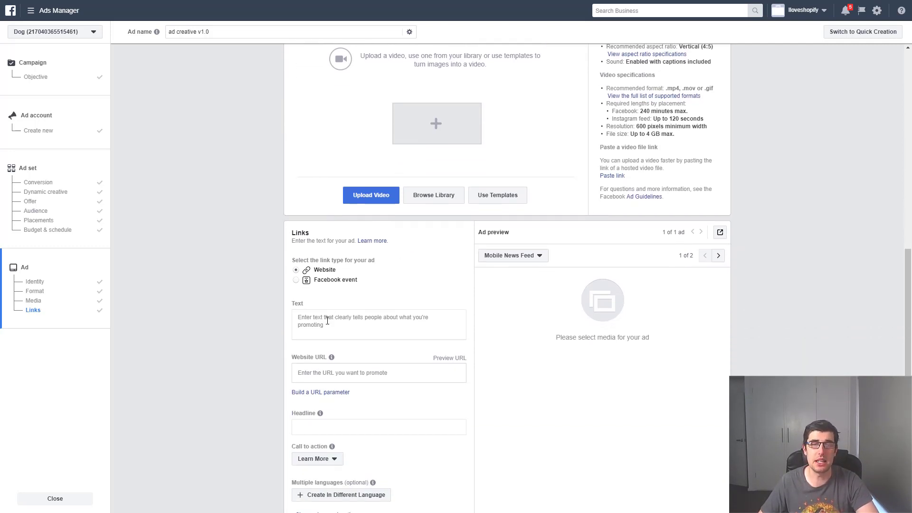
{"action": "left_click", "coordinate": [379, 324]}
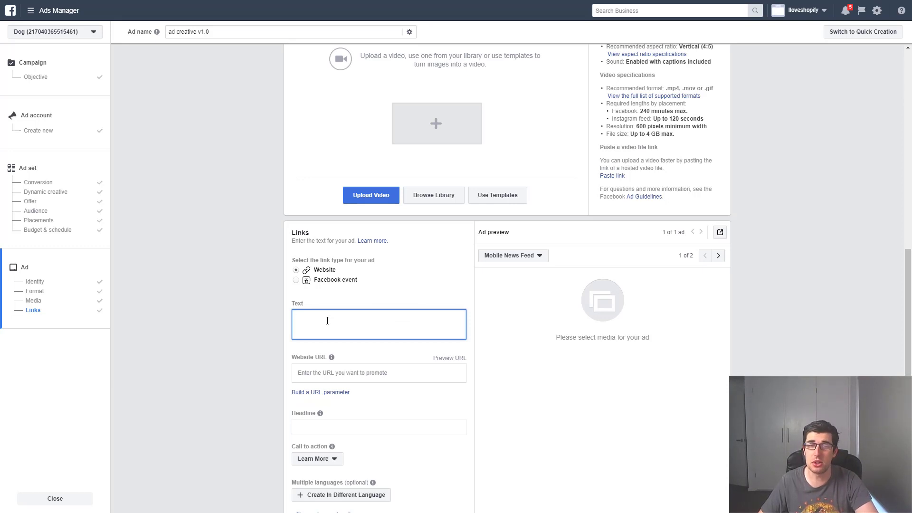
{"action": "scroll", "scroll_direction": "down", "scroll_amount": 3}
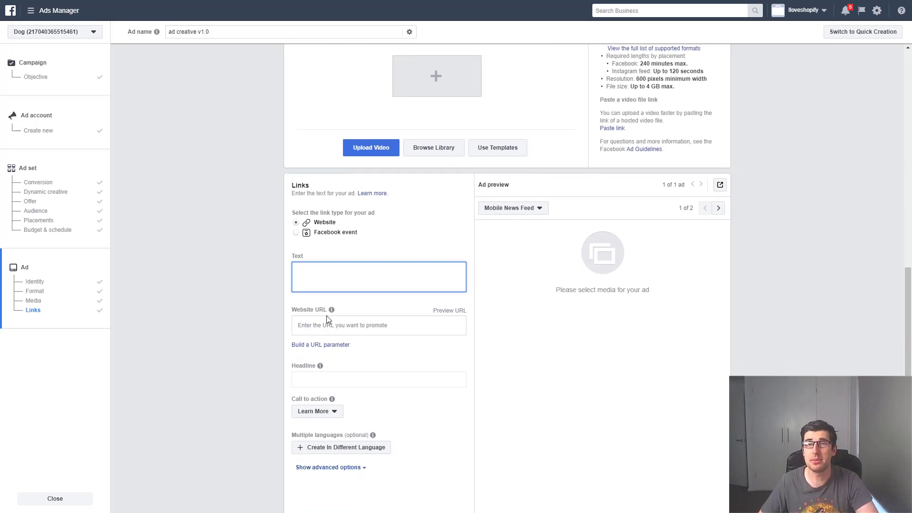
{"action": "left_click", "coordinate": [379, 277]}
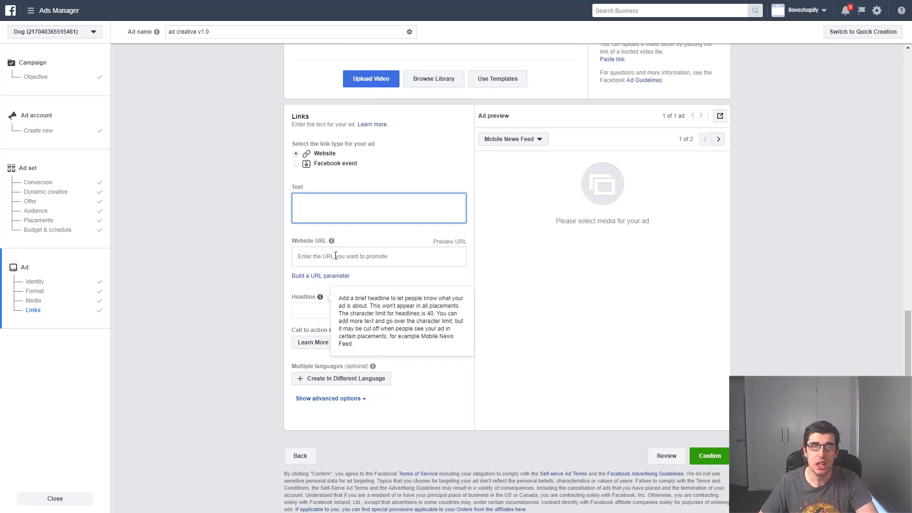
{"action": "scroll", "scroll_direction": "up", "scroll_amount": 3}
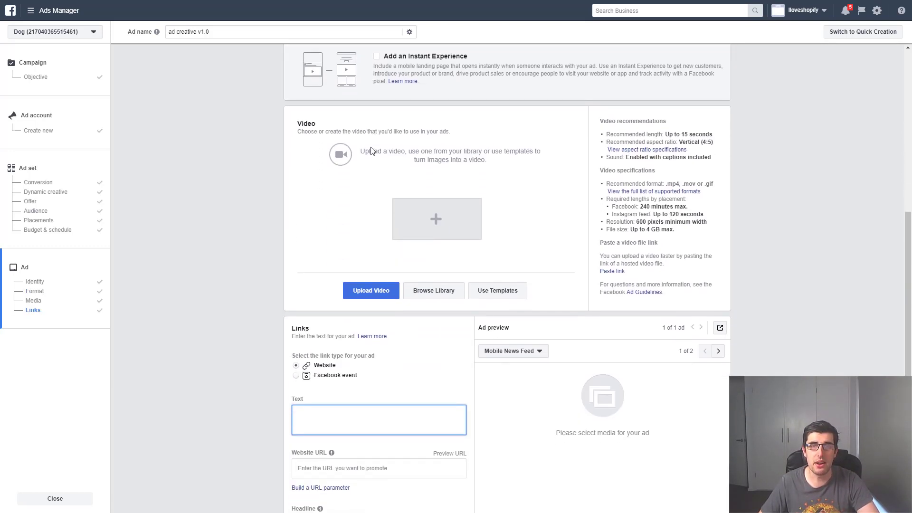
{"action": "scroll", "scroll_direction": "down", "scroll_amount": 3}
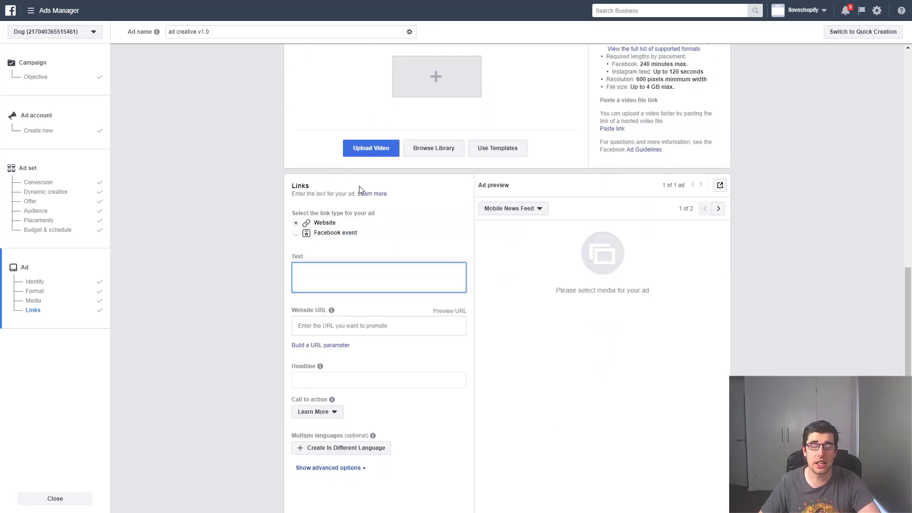
{"action": "mouse_move", "coordinate": [365, 116]}
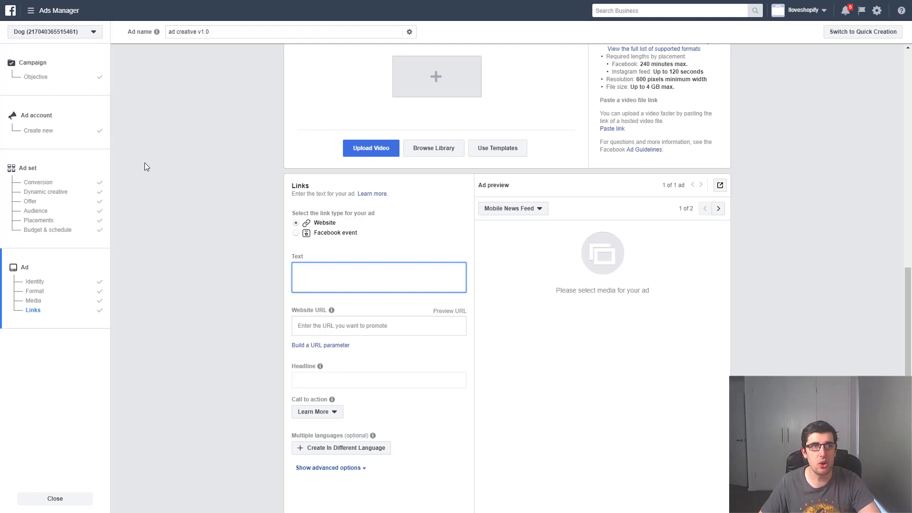
{"action": "left_click", "coordinate": [378, 277]}
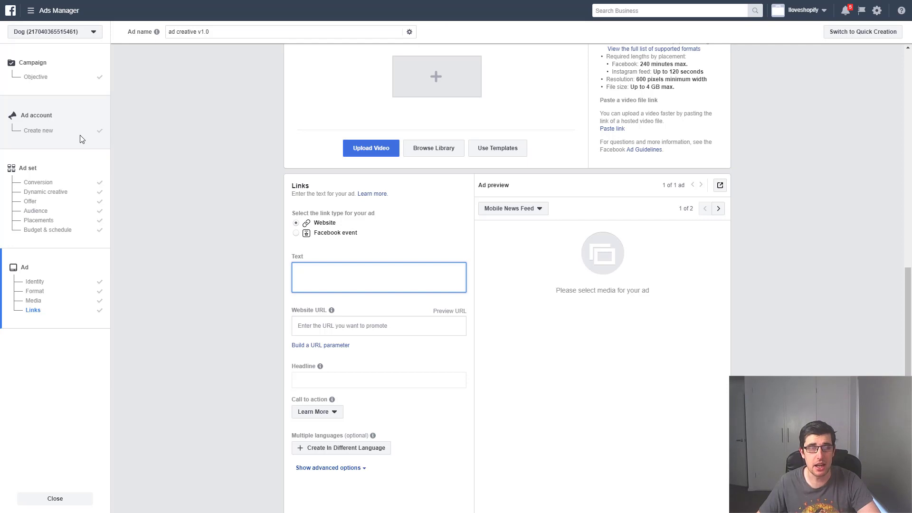
{"action": "mouse_move", "coordinate": [34, 172]}
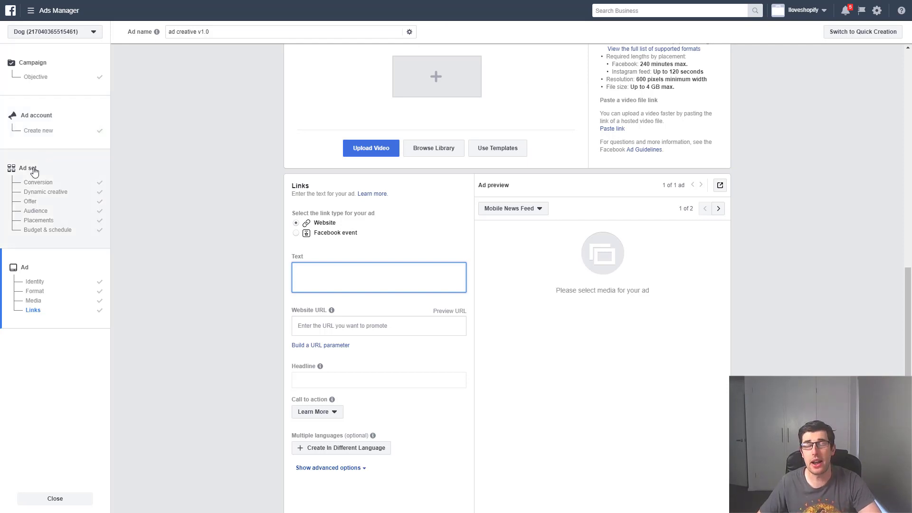
{"action": "left_click", "coordinate": [379, 277]}
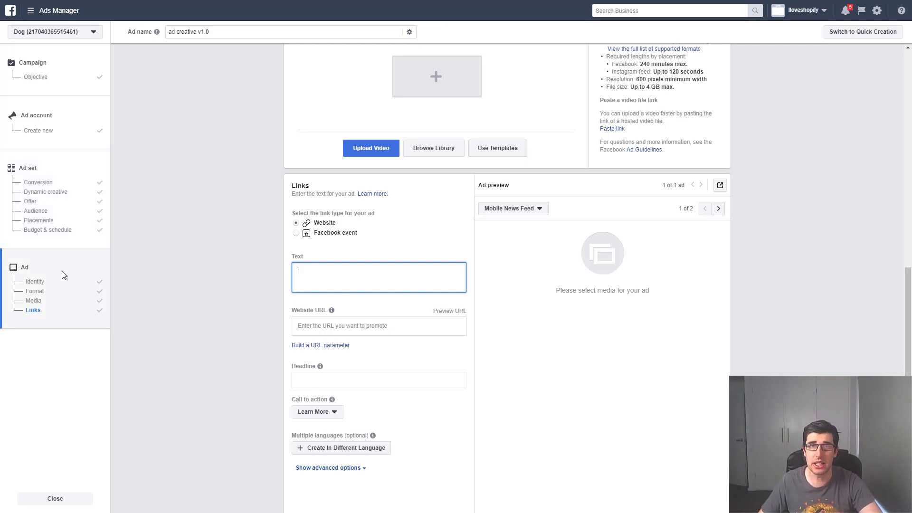
{"action": "scroll", "scroll_direction": "down", "scroll_amount": 3}
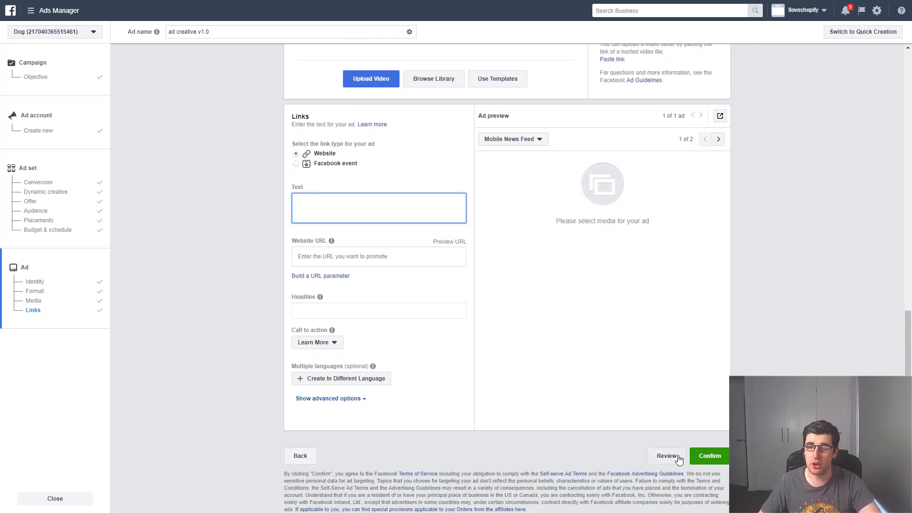
{"action": "left_click", "coordinate": [668, 455]}
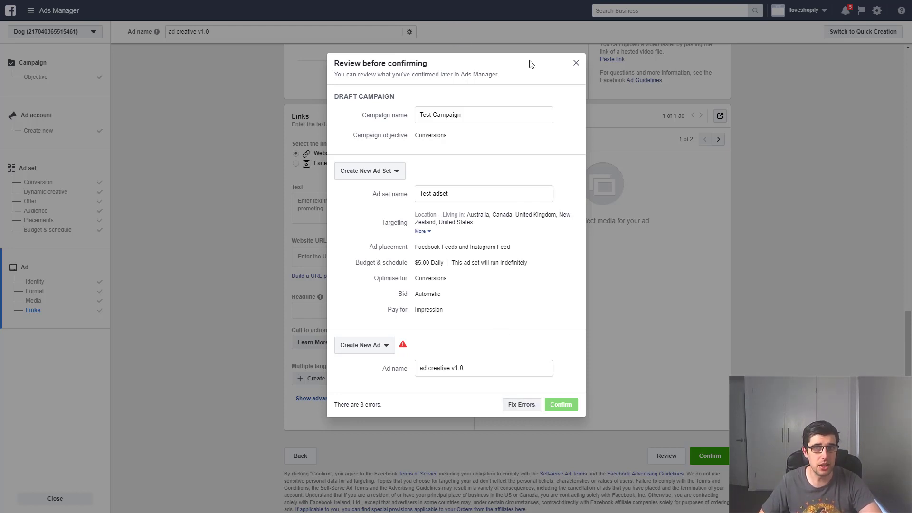
{"action": "left_click", "coordinate": [575, 63]}
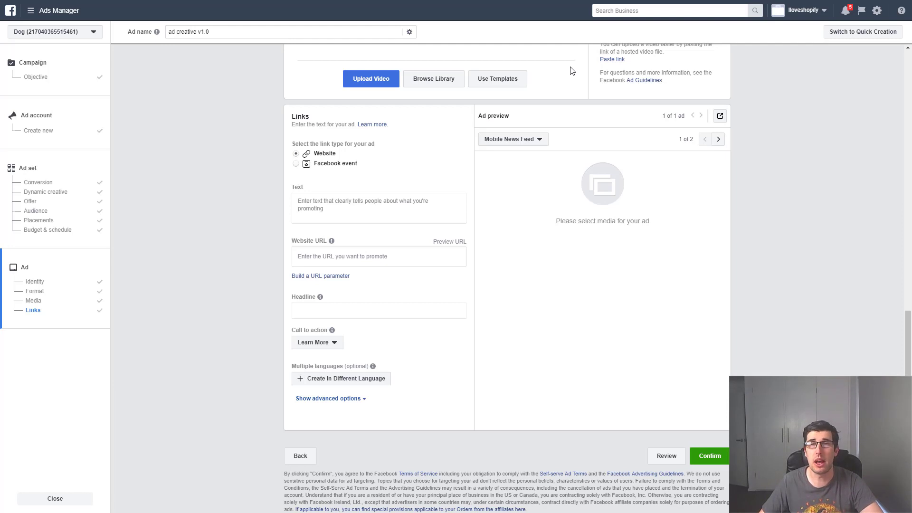
{"action": "mouse_move", "coordinate": [593, 166]}
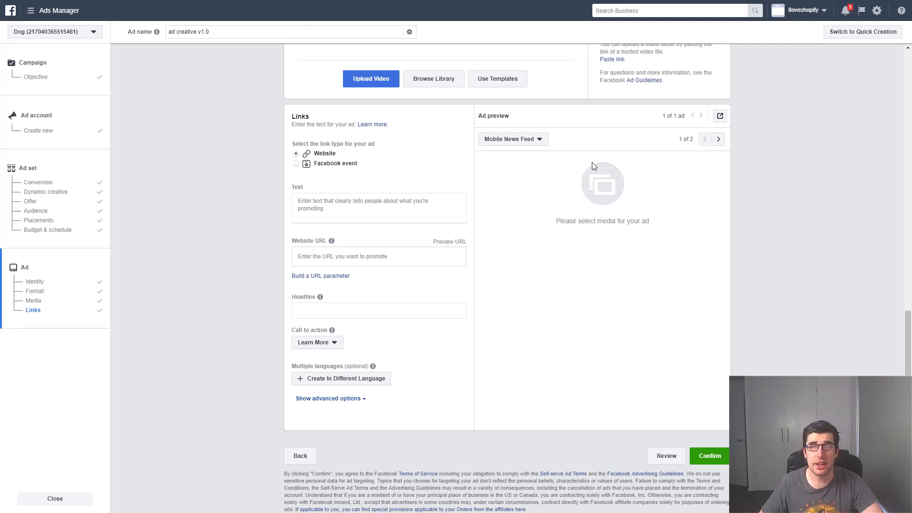